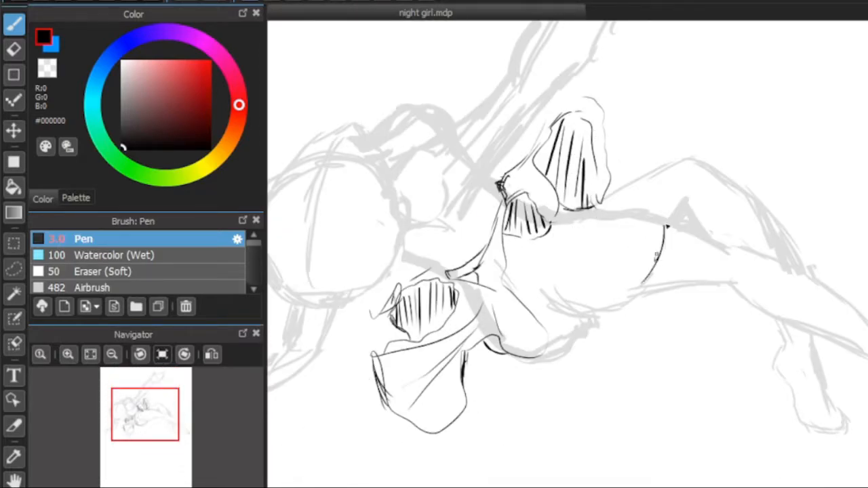
# Step: Ink the frilly skirt pieces and the boot outline on the extended leg in black
pyautogui.click(14, 49)
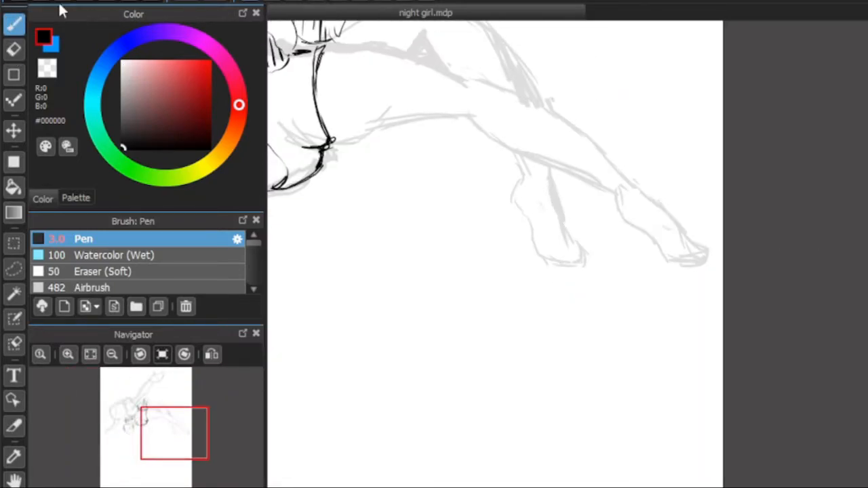
pyautogui.moveTo(536, 177); pyautogui.dragTo(559, 268)
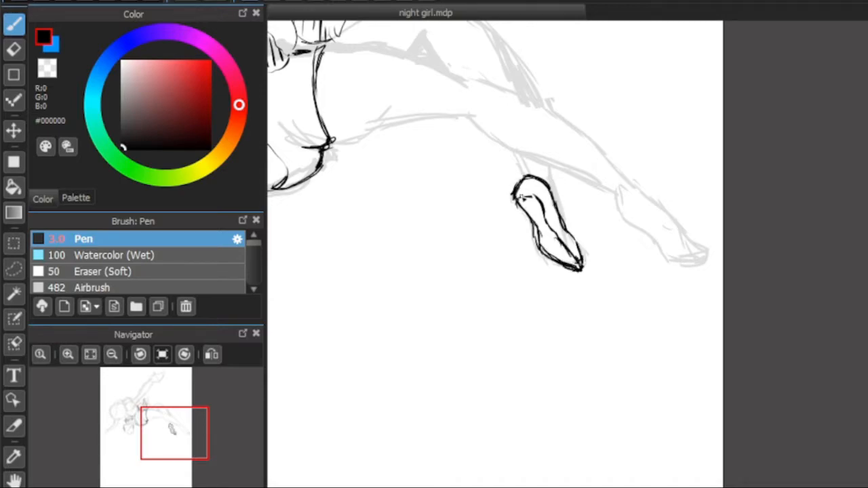
pyautogui.click(13, 48)
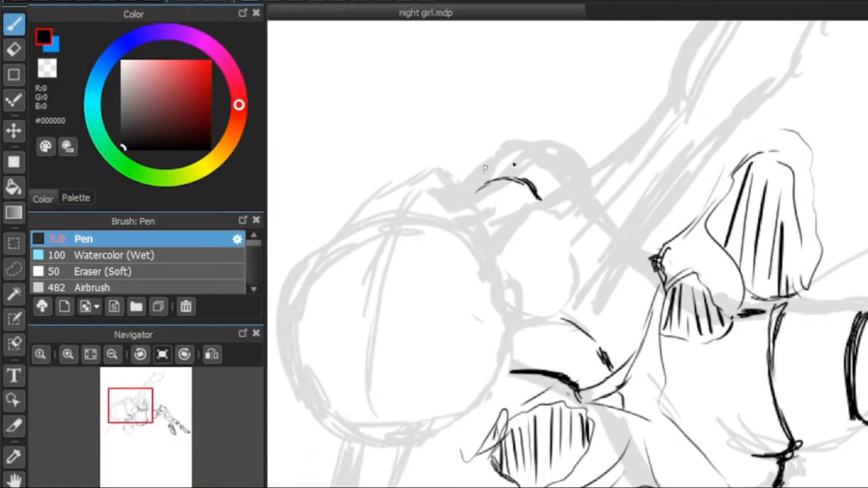
# Step: Ink the girl's face, curly bangs and long flowing hair with a slightly smaller Pen
pyautogui.moveTo(481, 180); pyautogui.dragTo(570, 163)
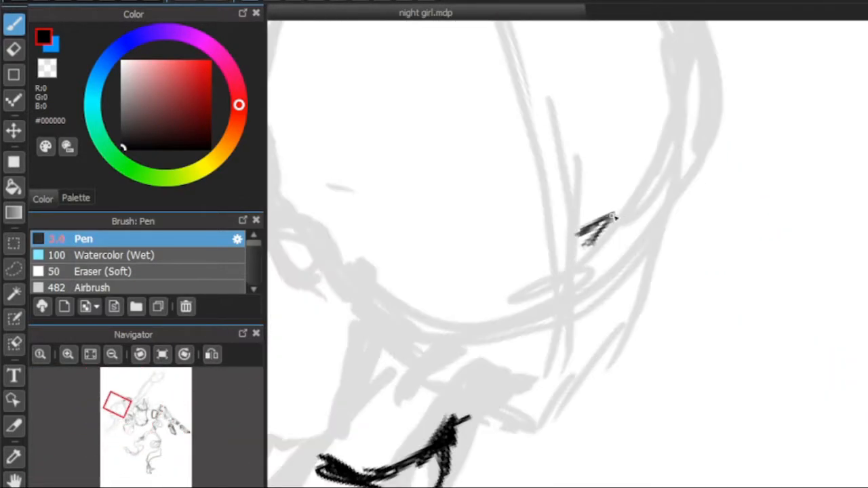
pyautogui.moveTo(610, 210); pyautogui.dragTo(713, 271)
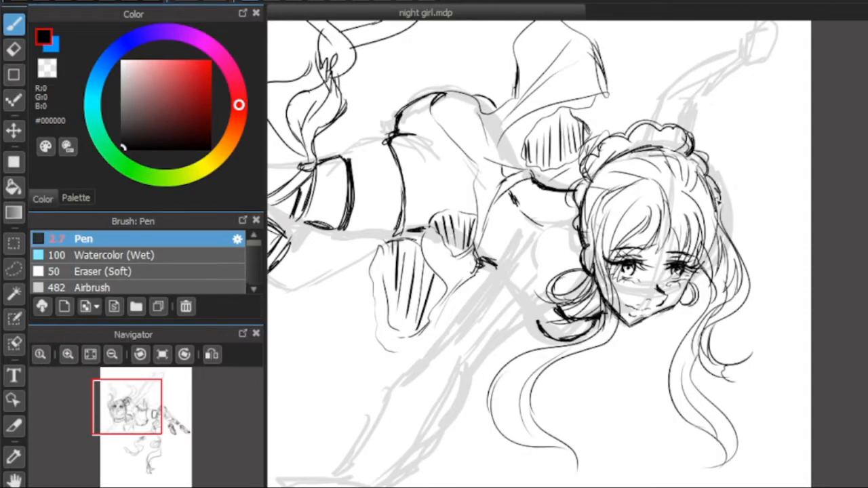
# Step: Ink the raised leg, then redraw the eyelashes, nose and lips in dark brown
pyautogui.click(90, 355)
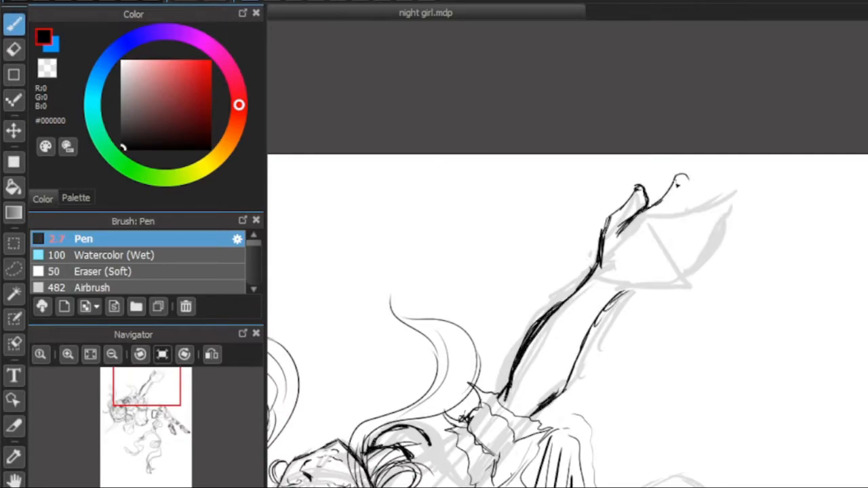
pyautogui.click(14, 49)
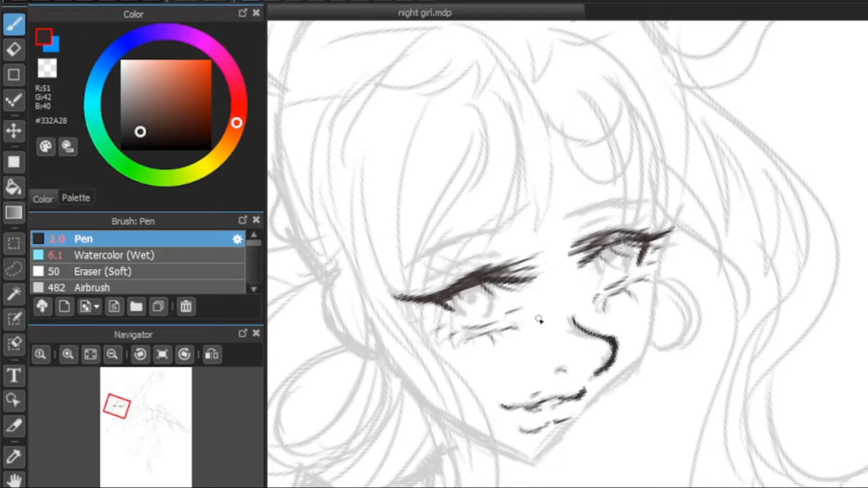
# Step: Draw dark brown stocking outlines and stripes along the extended leg with the Pen
pyautogui.click(212, 355)
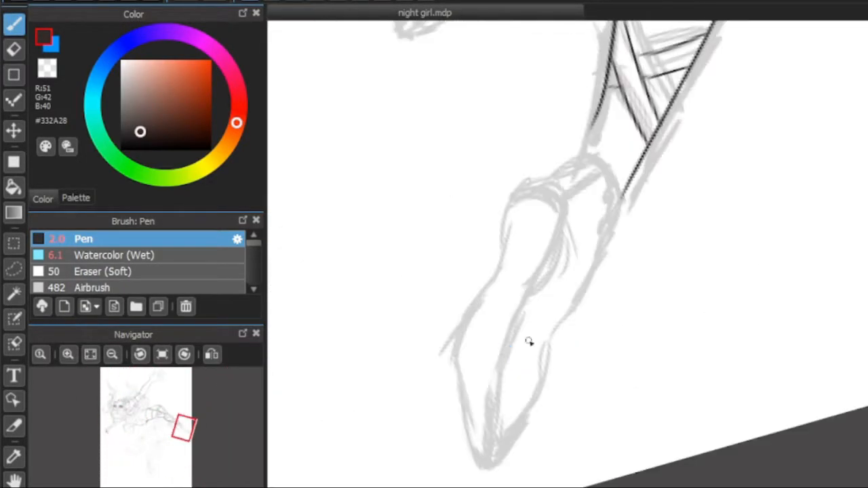
# Step: Finish the line art for the extended leg, arm, hair and flowing ribbons
pyautogui.moveTo(529, 339); pyautogui.dragTo(495, 332)
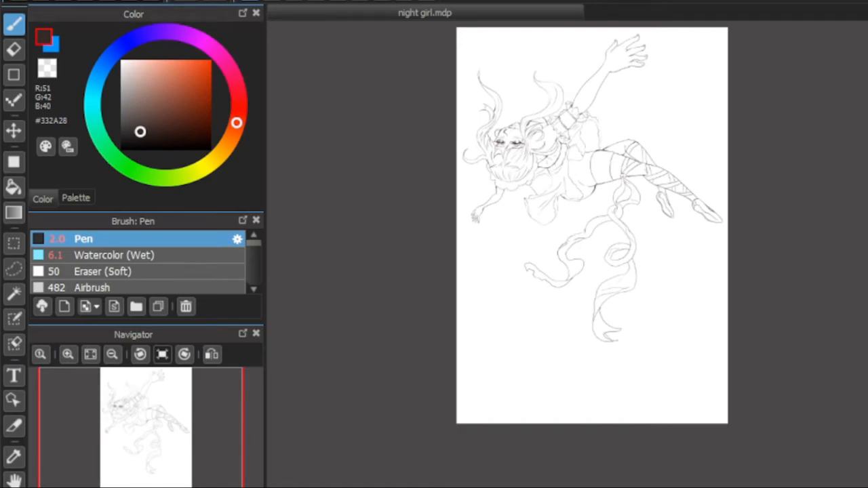
# Step: Pick sky blues and airbrush the sky gradient and dark mountain silhouette
pyautogui.click(95, 288)
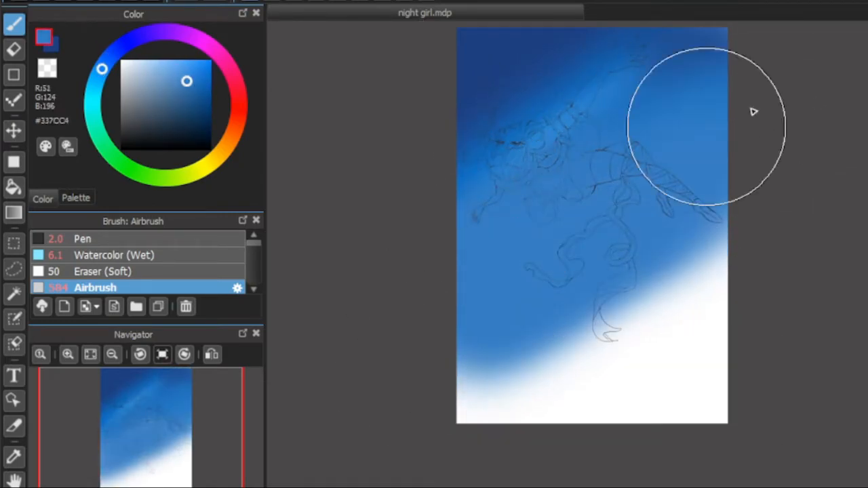
pyautogui.click(82, 239)
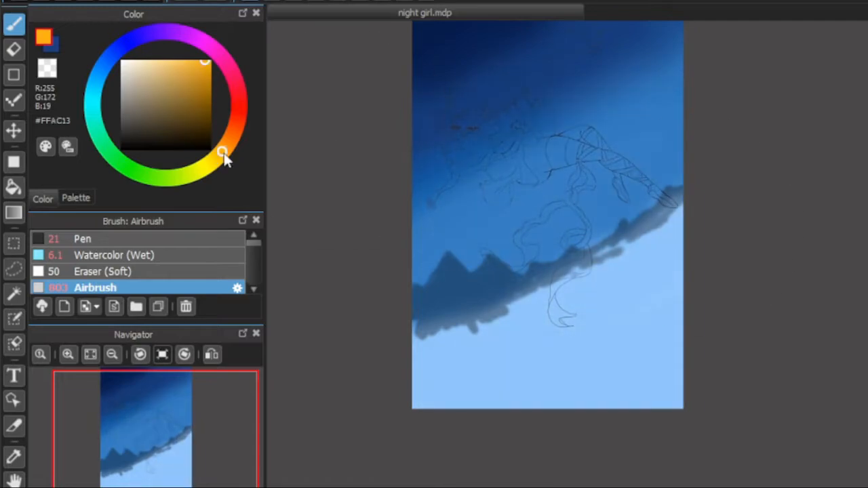
# Step: Paint jagged dark blue peaks, shaded faces and pale highlights with Watercolor (Wet)
pyautogui.click(207, 164)
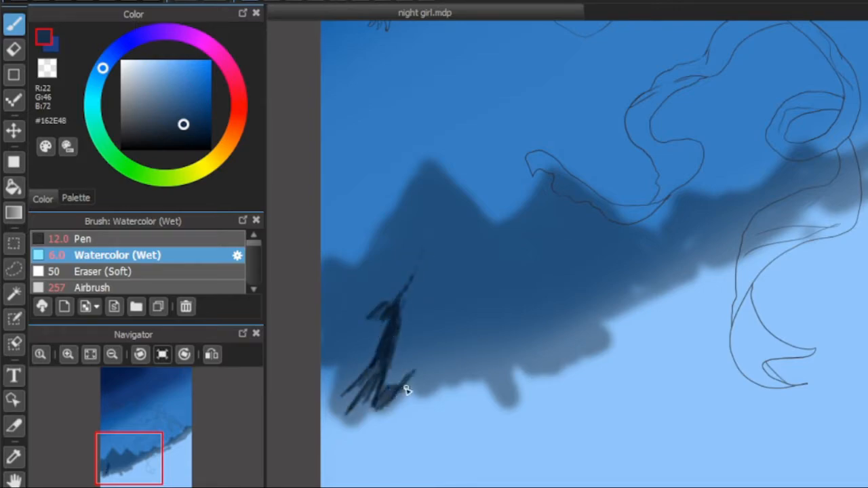
pyautogui.moveTo(406, 390); pyautogui.dragTo(420, 214)
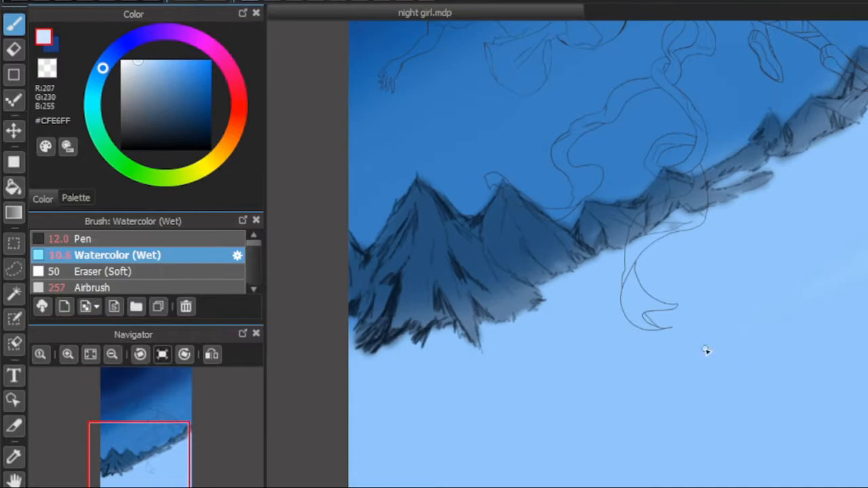
pyautogui.moveTo(707, 351); pyautogui.dragTo(516, 264)
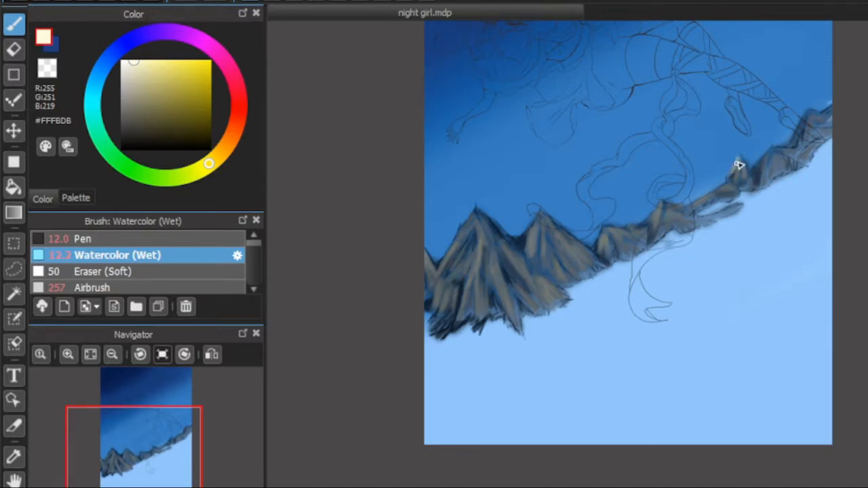
pyautogui.moveTo(740, 164); pyautogui.dragTo(529, 229)
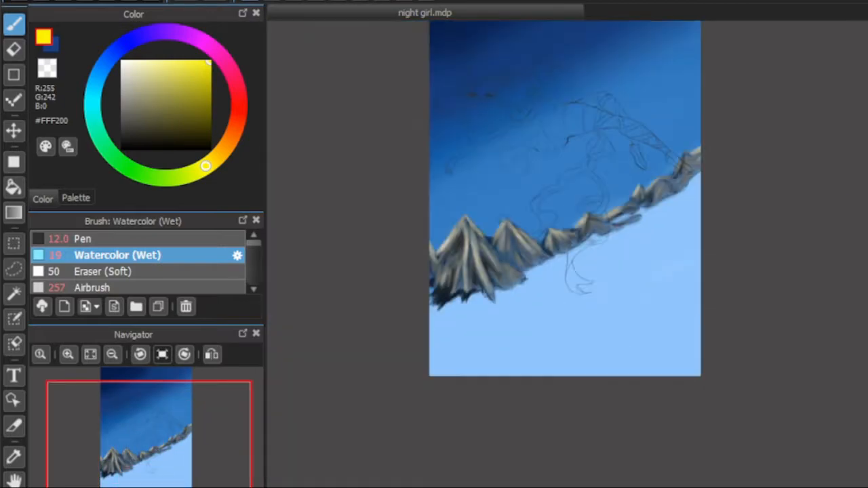
# Step: Texture the band below the mountains with pale blue and greyish strokes
pyautogui.click(82, 238)
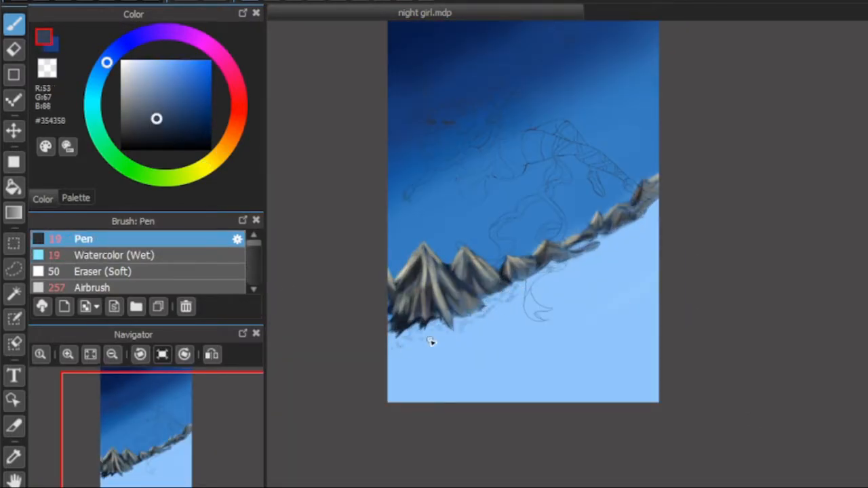
pyautogui.click(117, 255)
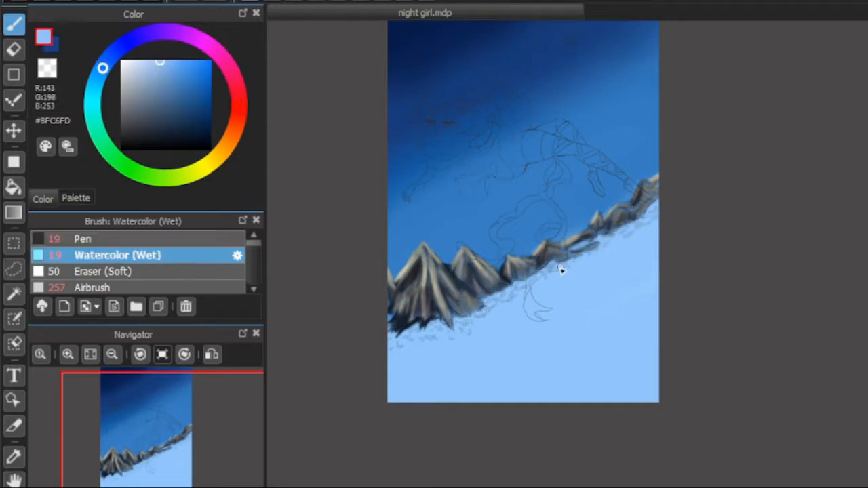
pyautogui.click(82, 239)
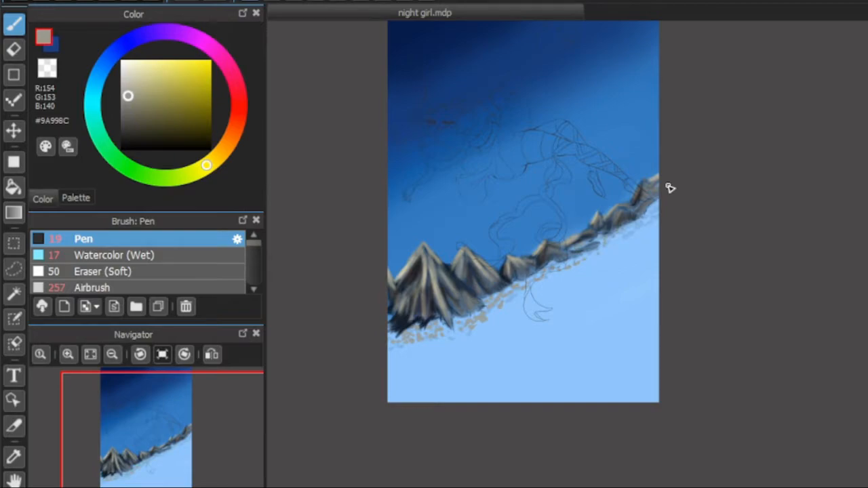
pyautogui.click(114, 255)
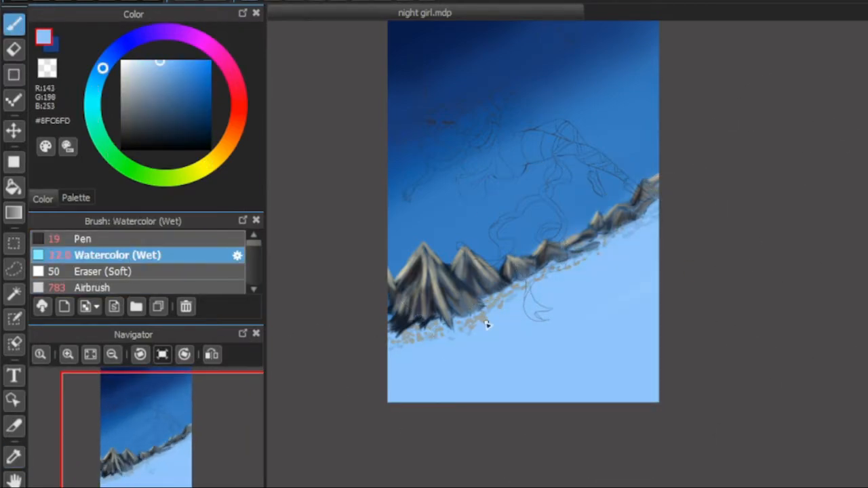
pyautogui.moveTo(488, 326); pyautogui.dragTo(600, 258)
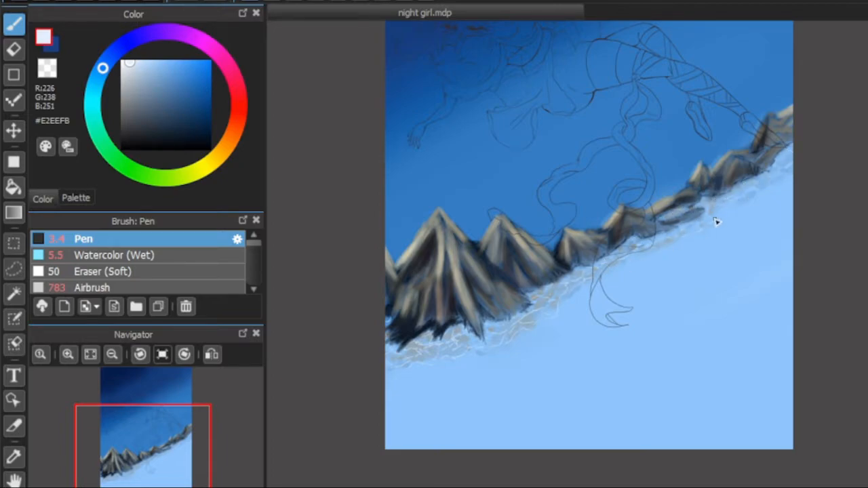
# Step: Add near-white snow highlights and a soft watercolour shadow on the slope
pyautogui.click(117, 255)
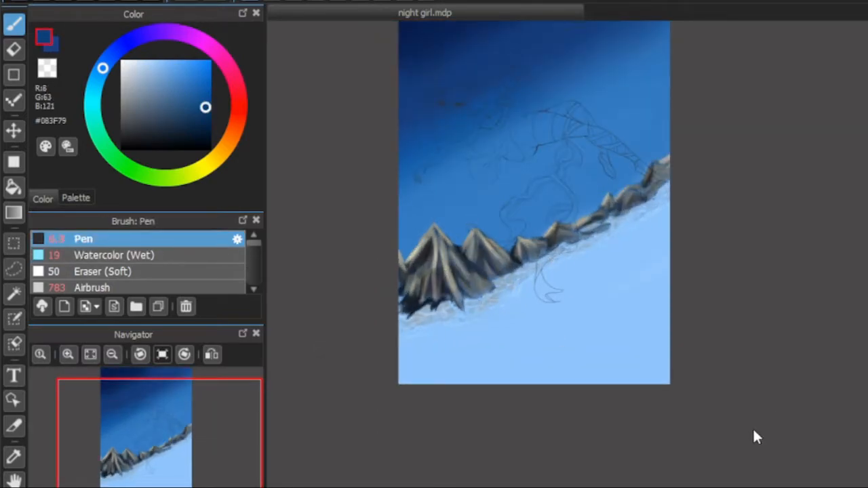
pyautogui.moveTo(421, 312); pyautogui.dragTo(610, 241)
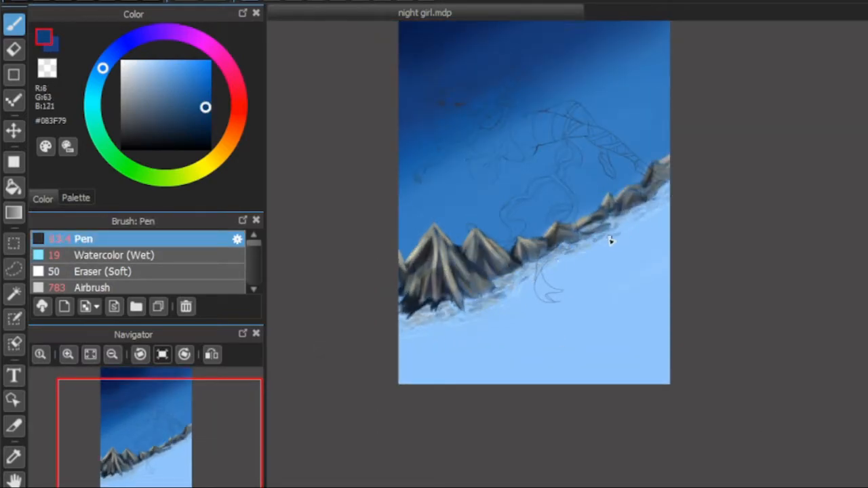
pyautogui.click(114, 255)
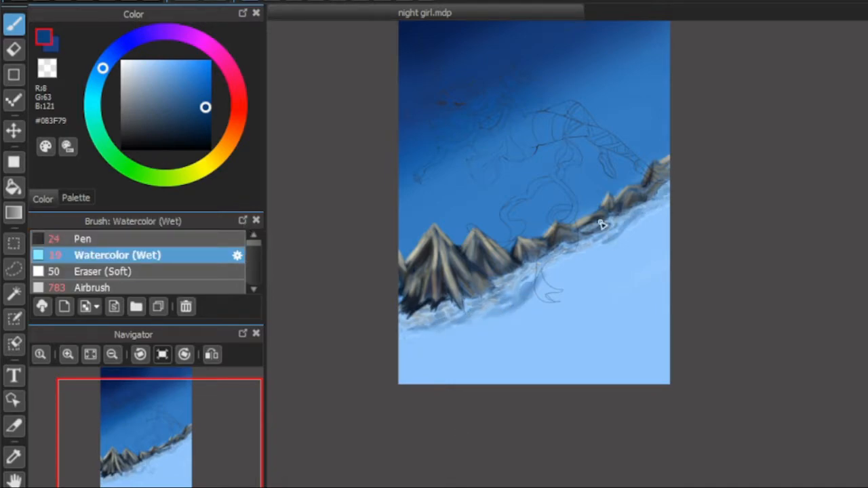
pyautogui.moveTo(600, 226); pyautogui.dragTo(573, 274)
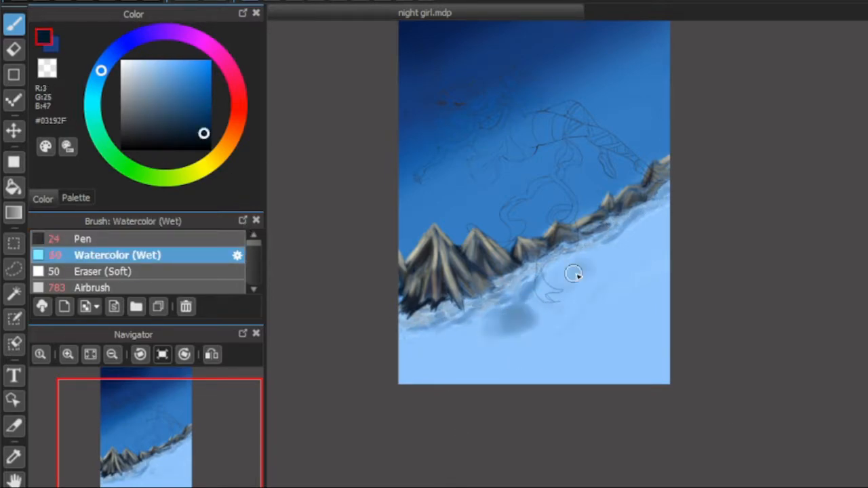
pyautogui.click(155, 123)
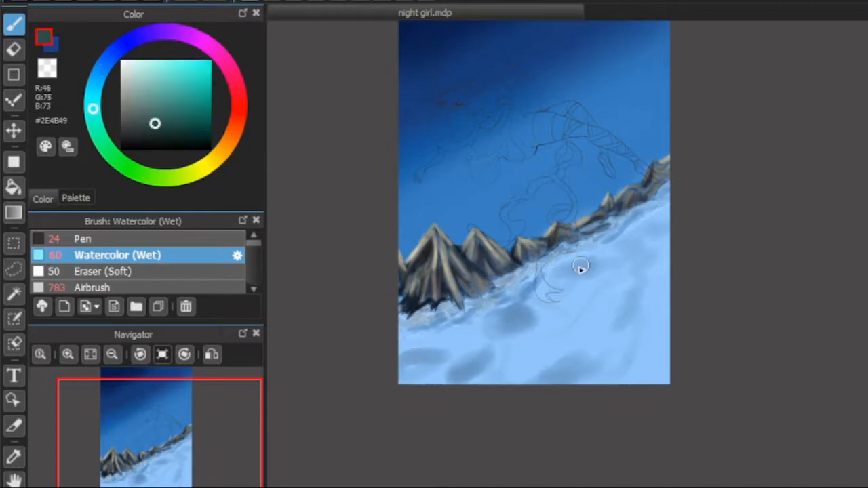
pyautogui.click(81, 239)
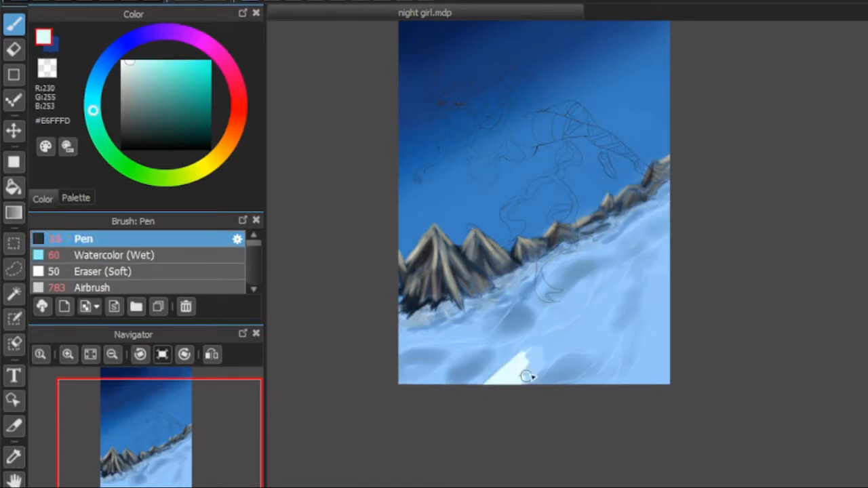
pyautogui.click(118, 255)
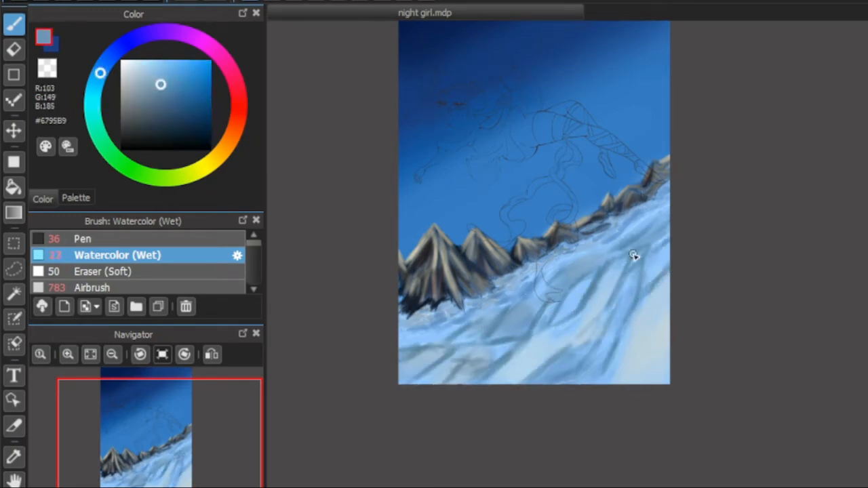
pyautogui.click(133, 70)
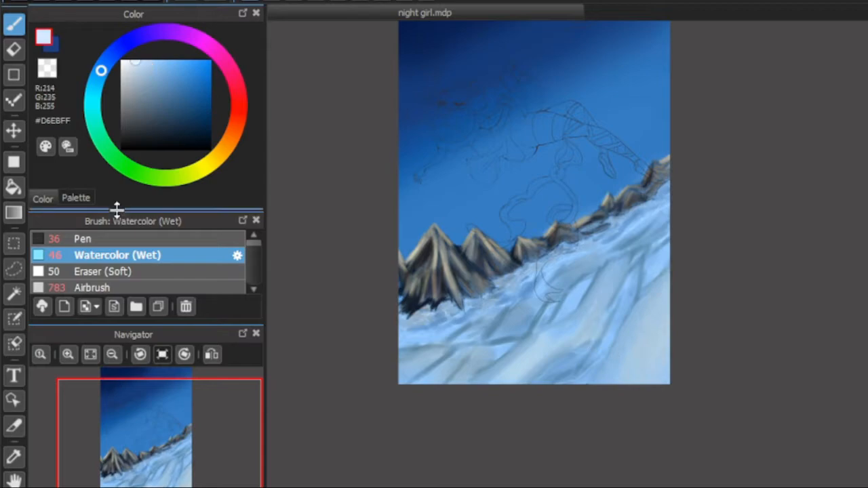
pyautogui.click(82, 239)
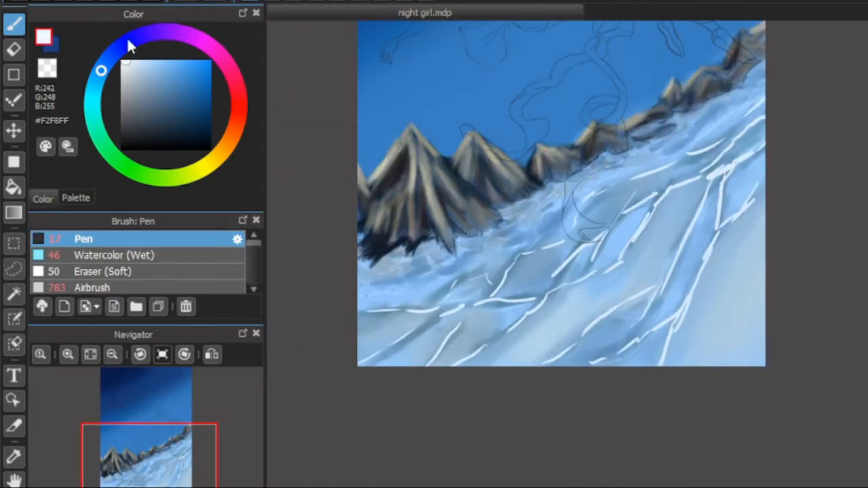
# Step: Add white Pen streaks and dark navy Watercolor (Wet) shading strokes across the slope
pyautogui.click(114, 256)
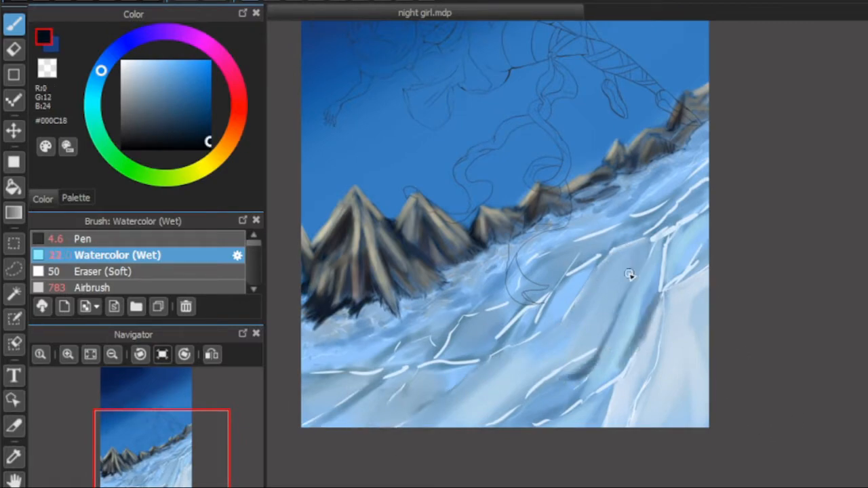
pyautogui.moveTo(627, 274); pyautogui.dragTo(702, 329)
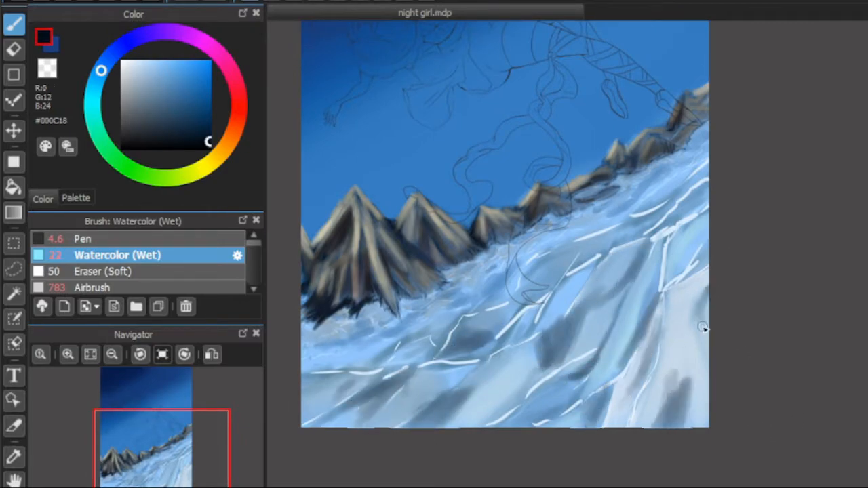
pyautogui.click(150, 73)
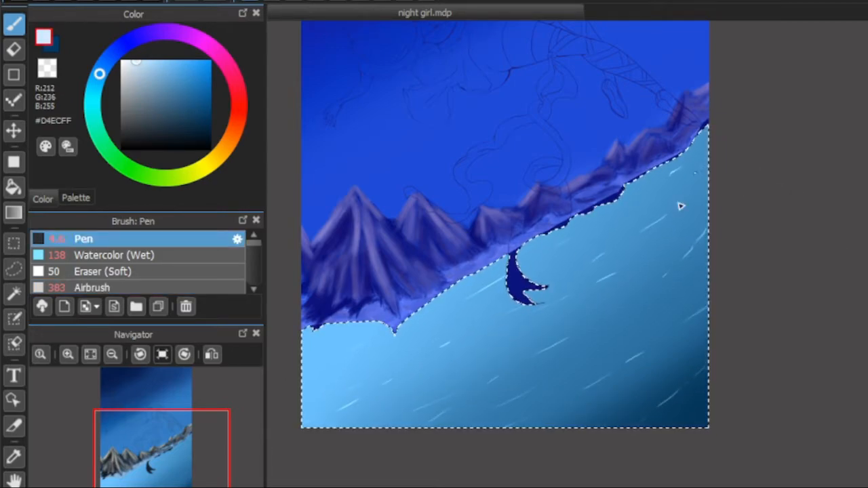
# Step: Refill the slope with blue and paint turtle, octopus, dolphin and fish silhouettes
pyautogui.click(117, 255)
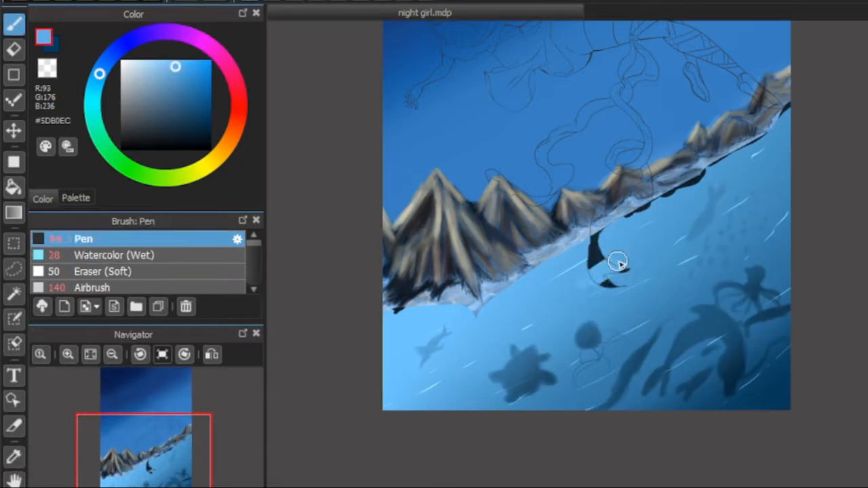
# Step: Paint a dark edge along the mountain base, then switch brushes to soften the creature silhouettes
pyautogui.moveTo(611, 271); pyautogui.dragTo(750, 156)
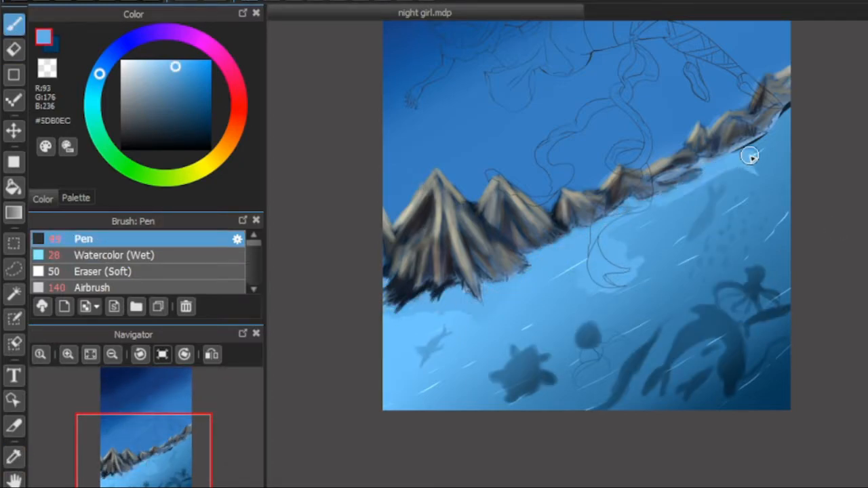
pyautogui.click(115, 255)
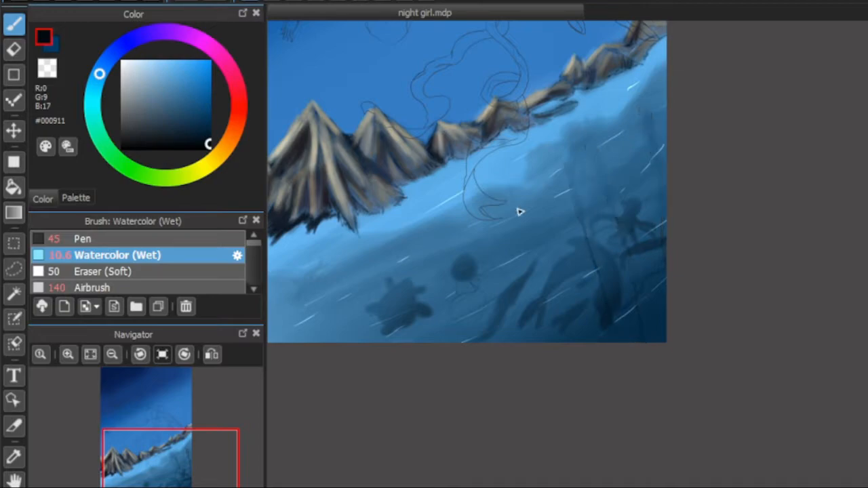
pyautogui.click(106, 272)
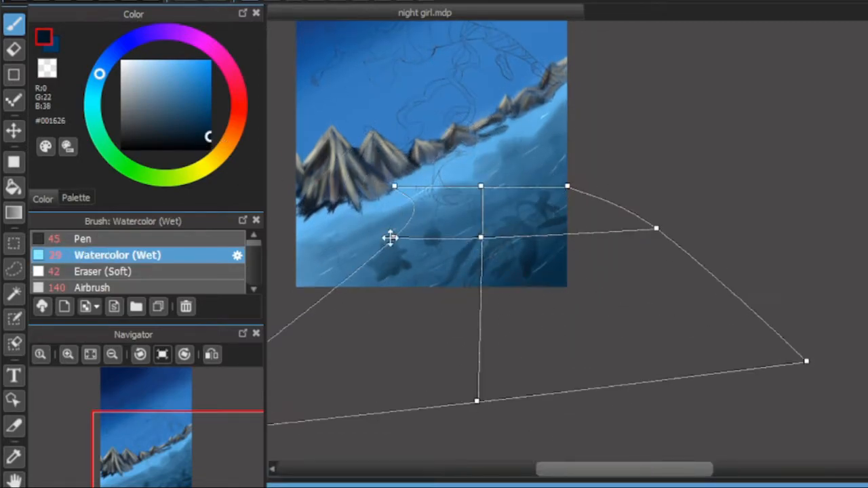
# Step: Choose a tool from the left panel to begin warping the lower area
pyautogui.click(83, 239)
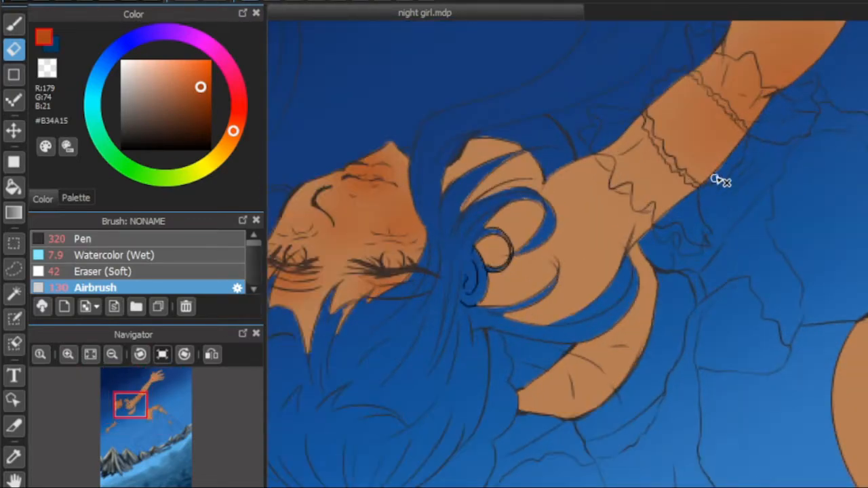
# Step: Erase stray skin colour along the girl's arm
pyautogui.moveTo(719, 180); pyautogui.dragTo(400, 376)
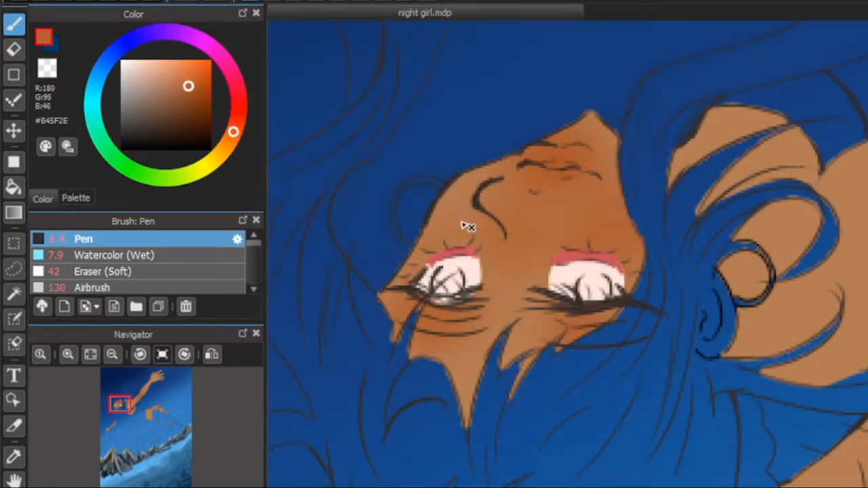
pyautogui.click(444, 275)
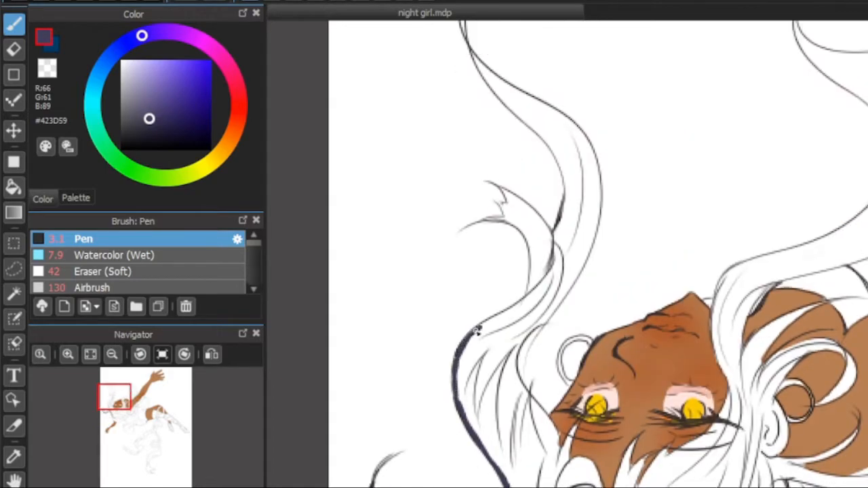
# Step: Darken the outline of one hair strand with the Pen
pyautogui.moveTo(475, 333); pyautogui.dragTo(553, 244)
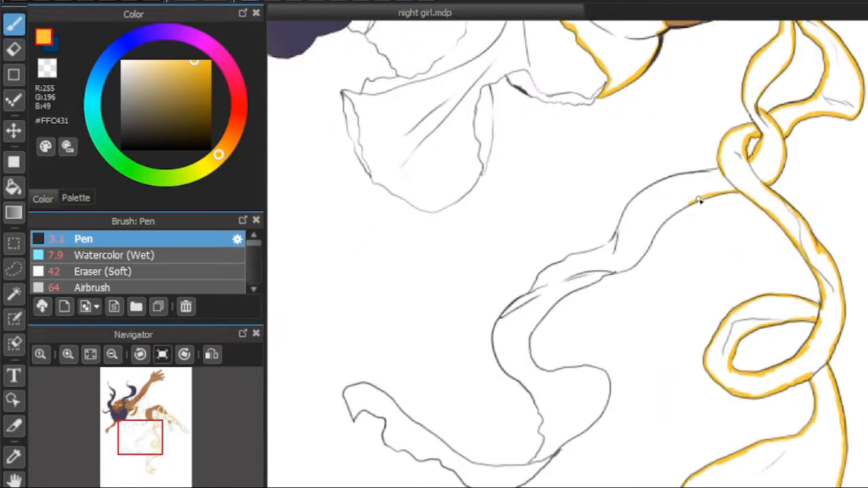
# Step: Trace a yellow glow down the ribbon's edges and ink dark outlines on the ribbon and stocking
pyautogui.moveTo(698, 197); pyautogui.dragTo(603, 373)
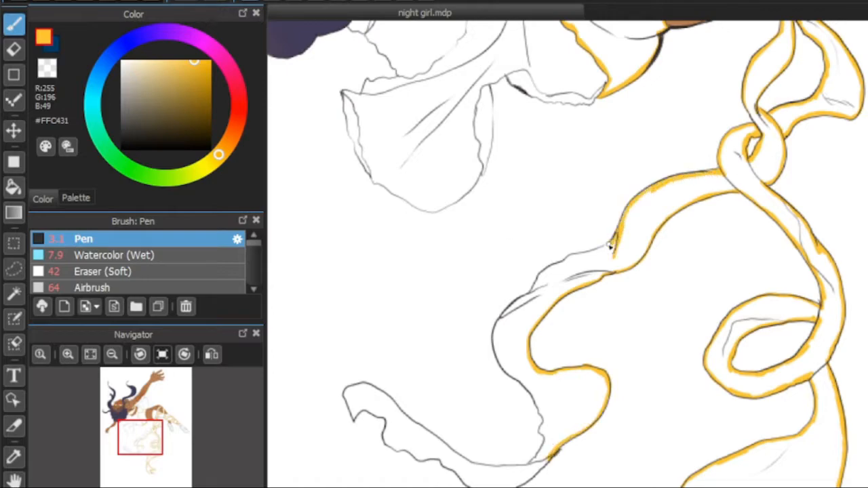
pyautogui.moveTo(607, 251); pyautogui.dragTo(407, 414)
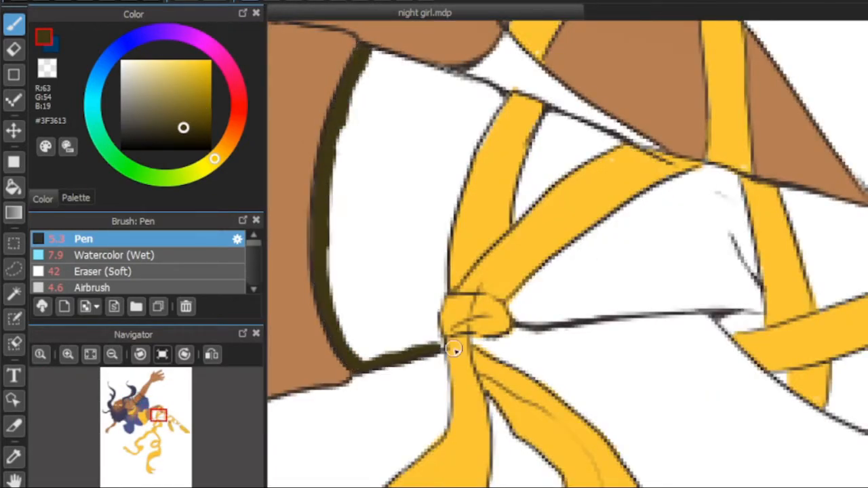
pyautogui.moveTo(455, 350); pyautogui.dragTo(780, 378)
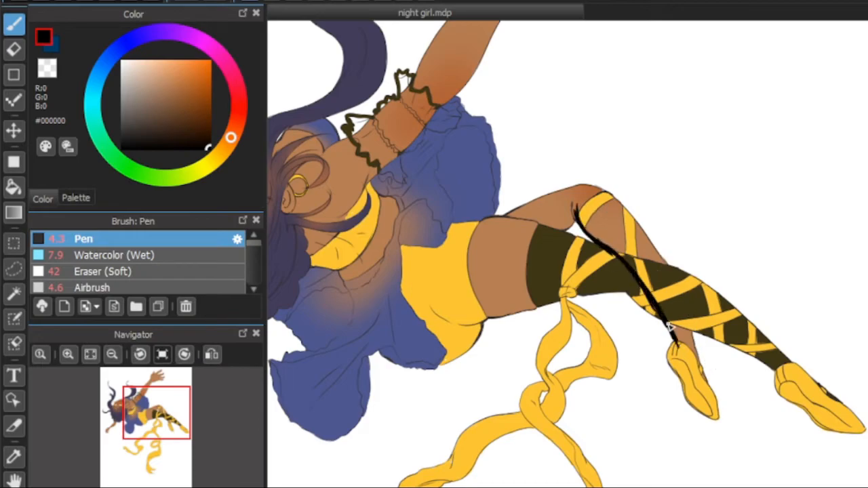
pyautogui.moveTo(576, 203); pyautogui.dragTo(669, 332)
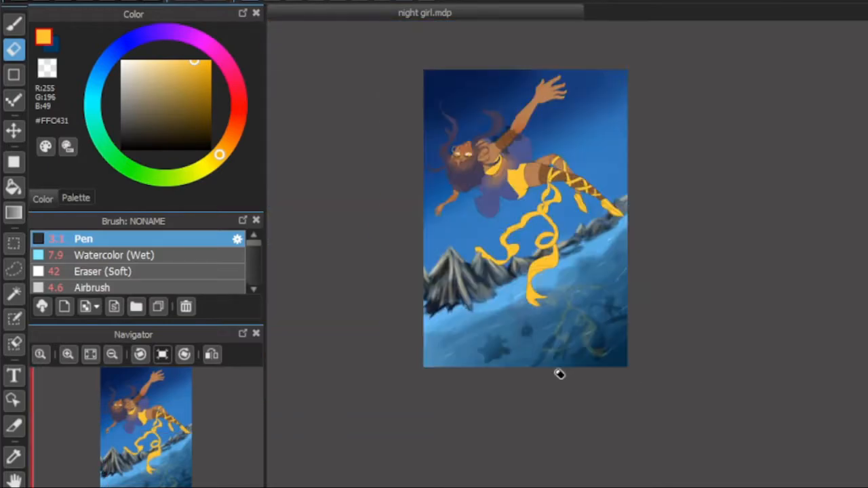
# Step: Adjust the Airbrush size and pick a warm colour for the head glow
pyautogui.moveTo(41, 379); pyautogui.dragTo(128, 379)
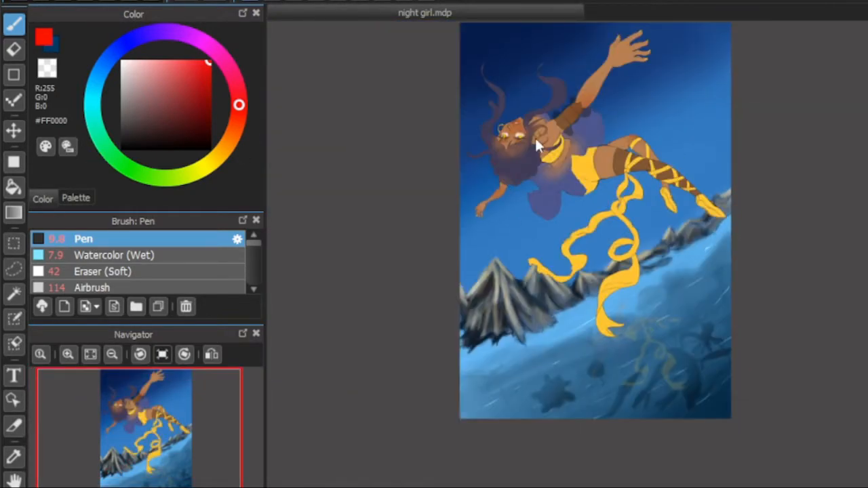
pyautogui.scroll(-3)
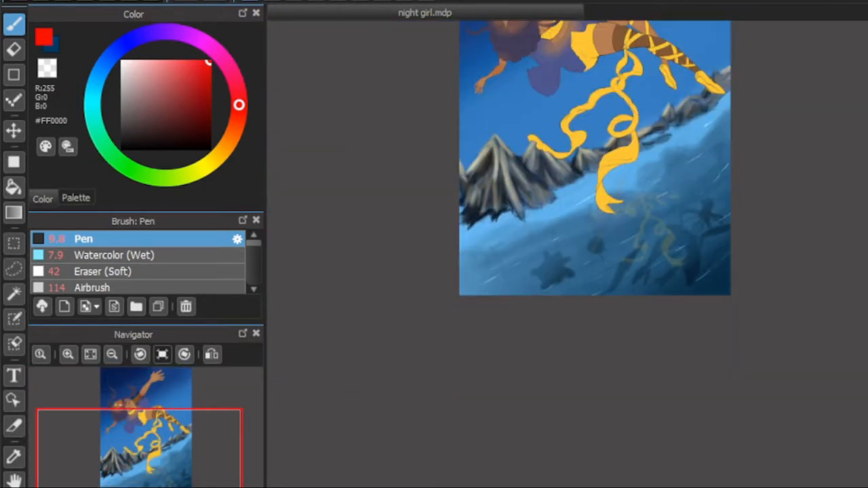
pyautogui.click(95, 287)
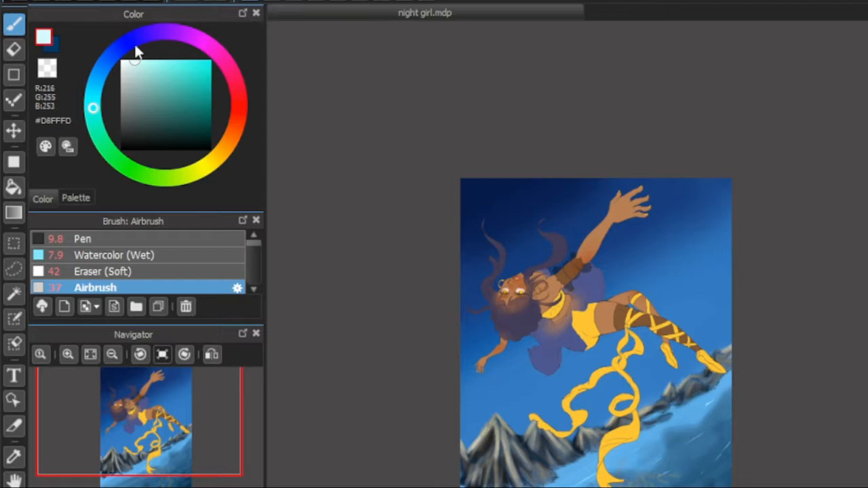
# Step: Choose a pale near-white colour and a brush for the wispy cloud streaks
pyautogui.click(114, 255)
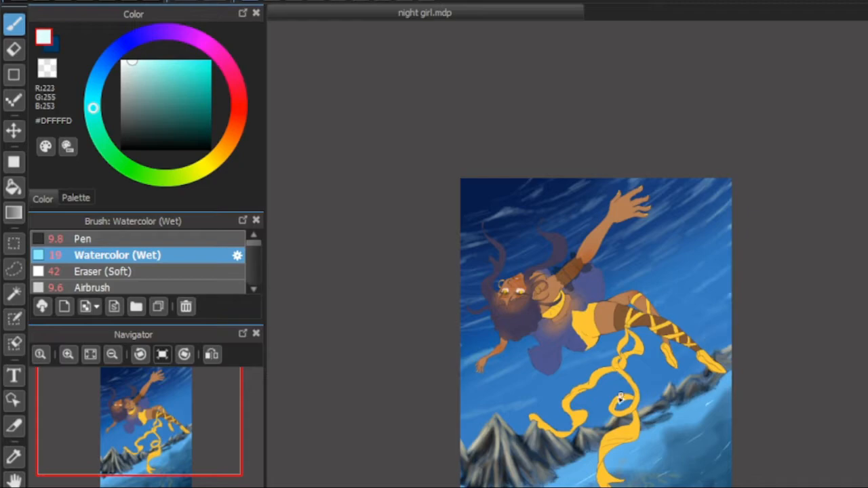
pyautogui.click(188, 81)
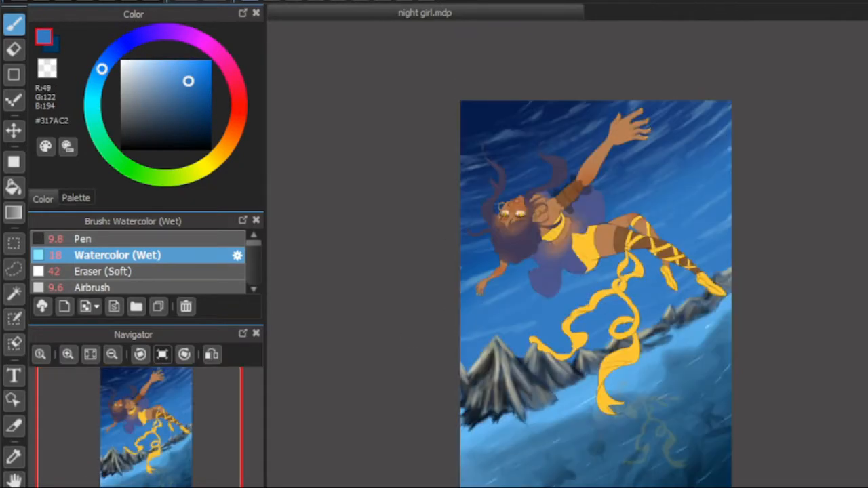
pyautogui.click(82, 239)
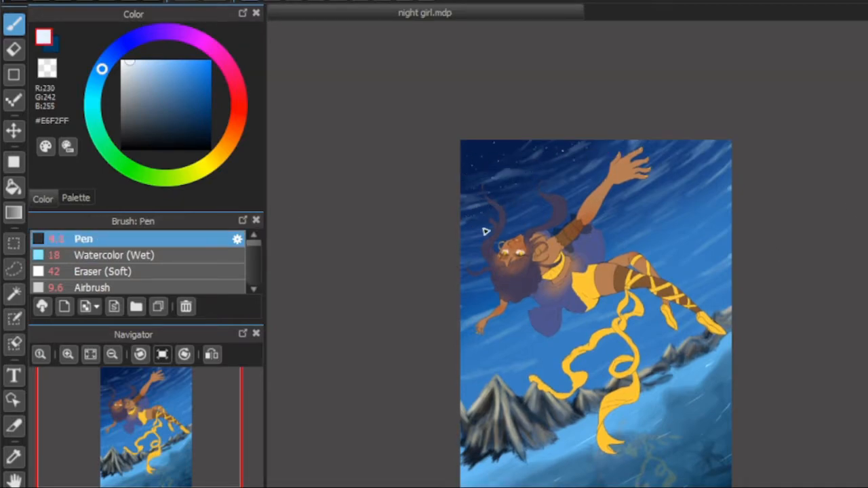
pyautogui.moveTo(479, 255)
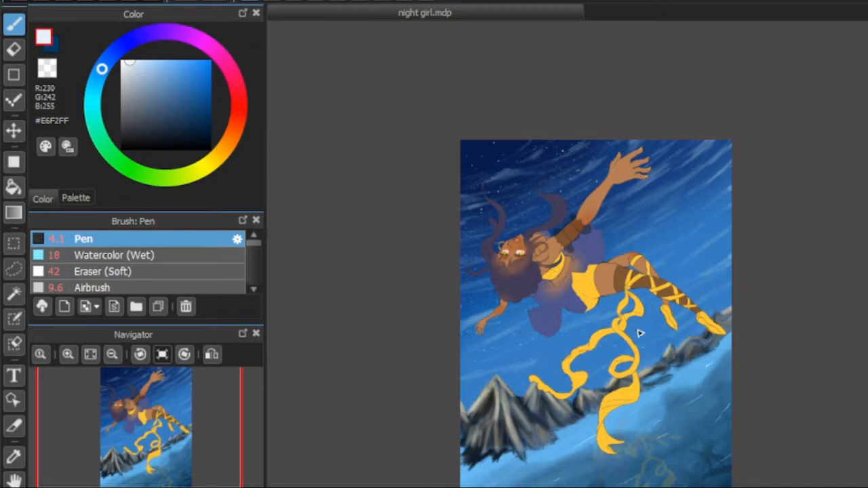
pyautogui.moveTo(728, 243)
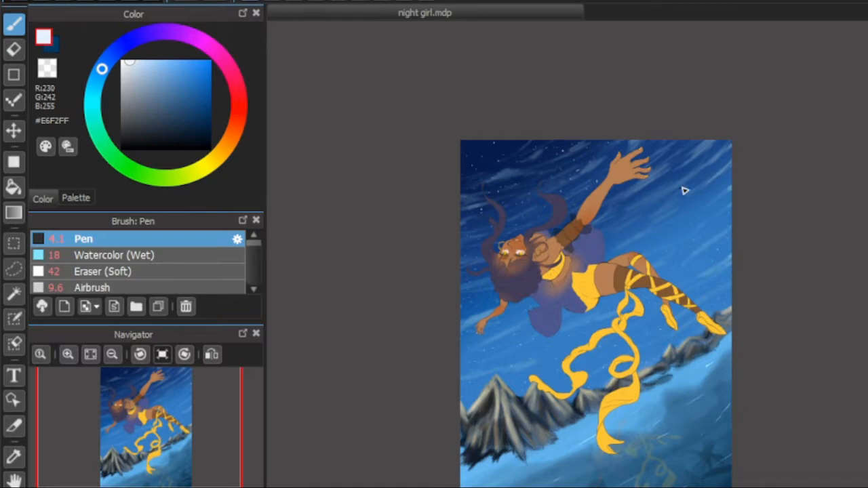
pyautogui.moveTo(490, 256)
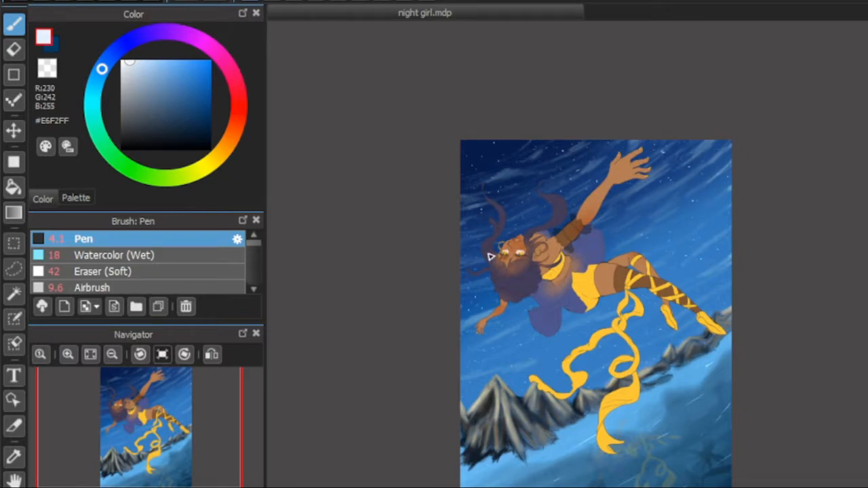
# Step: Choose the brush for dotting near-white stars across the sky
pyautogui.click(95, 287)
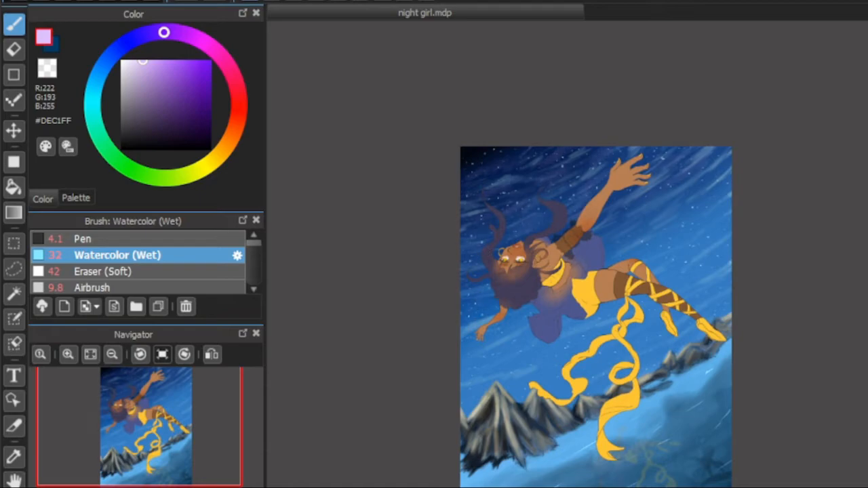
# Step: Switch brushes and dot a small white star into the sky
pyautogui.click(106, 272)
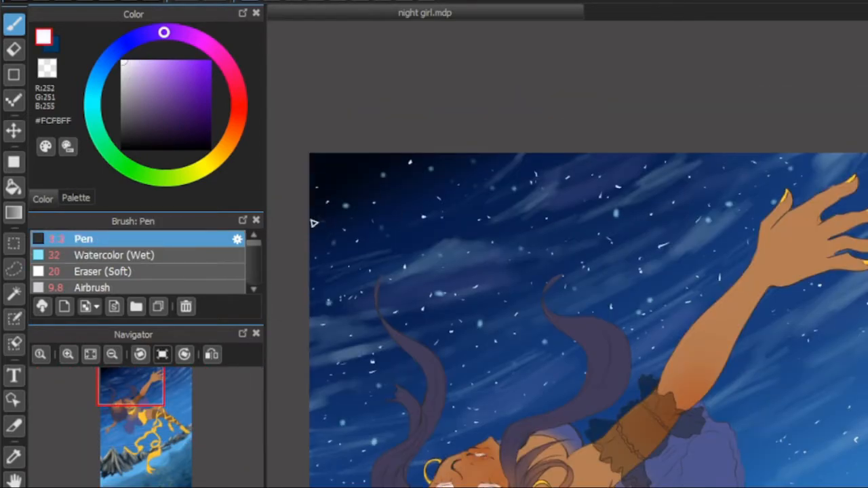
pyautogui.click(14, 130)
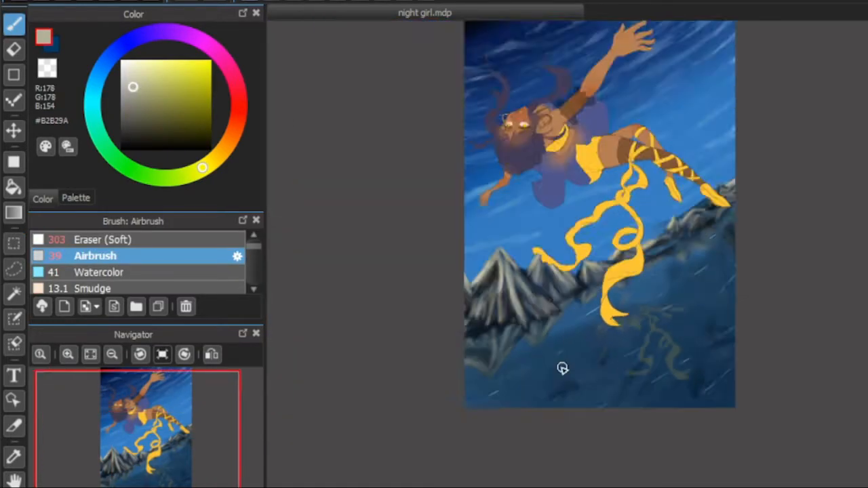
# Step: Switch between the Watercolor (Wet) and Smudge brushes to blend the slope and ribbon reflection
pyautogui.click(102, 272)
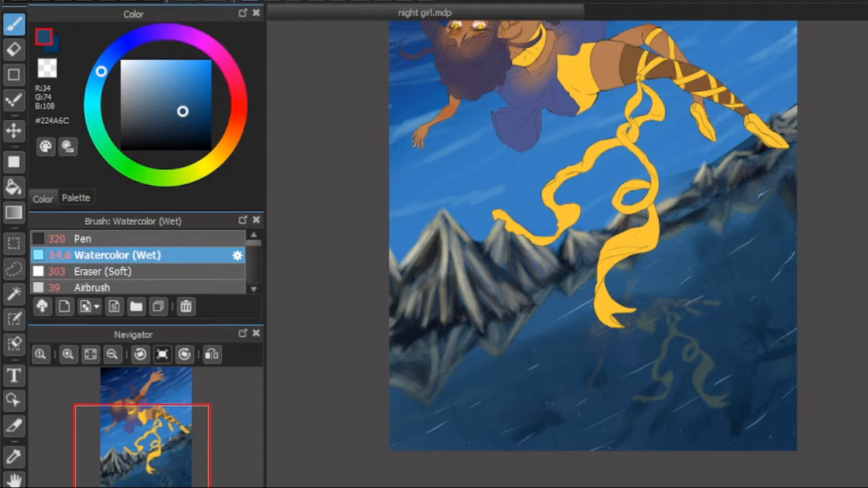
pyautogui.click(106, 271)
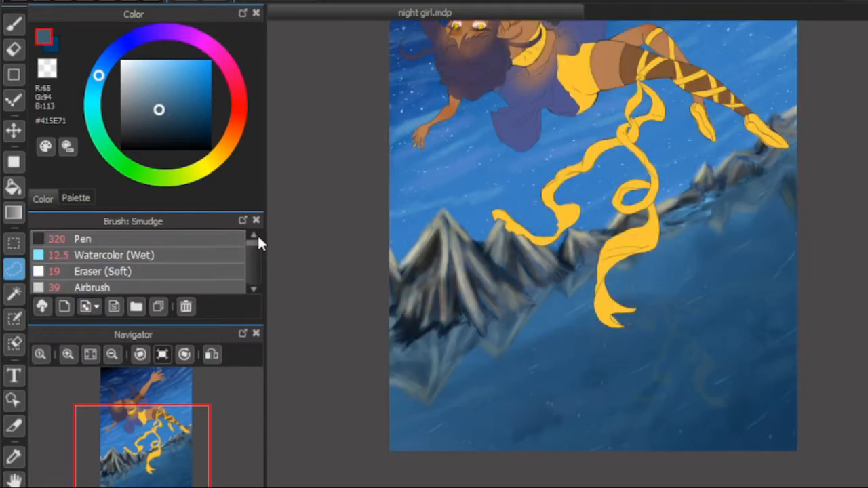
pyautogui.click(81, 239)
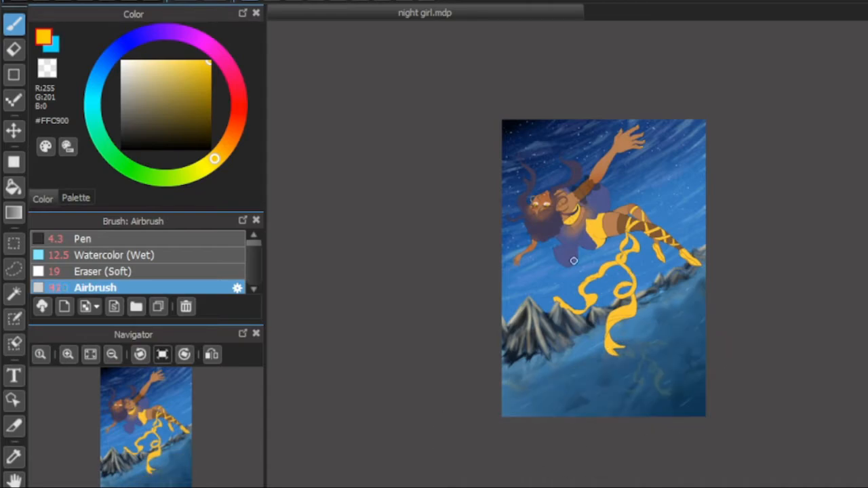
# Step: Paint pale highlights on the girl's yellow eyes and lips
pyautogui.click(573, 261)
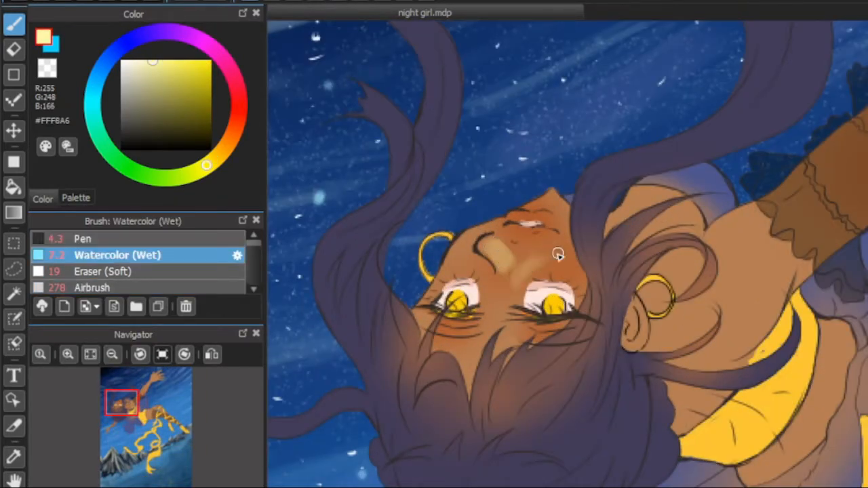
pyautogui.moveTo(557, 254); pyautogui.dragTo(561, 231)
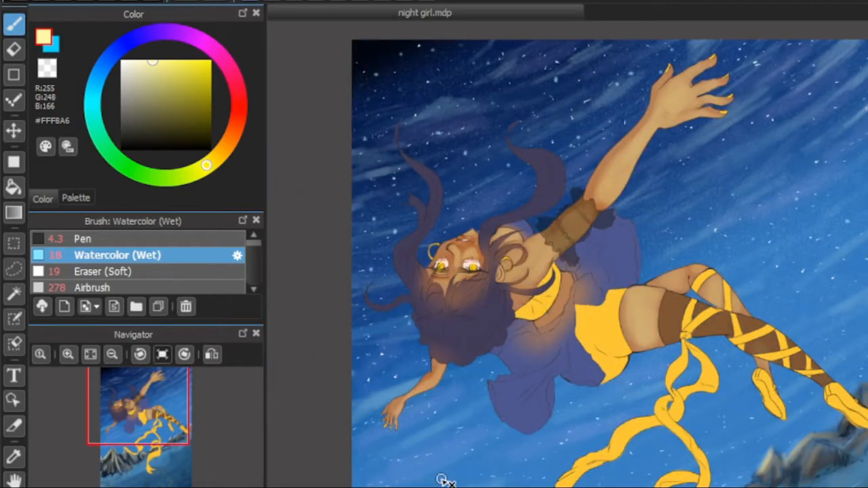
pyautogui.click(171, 85)
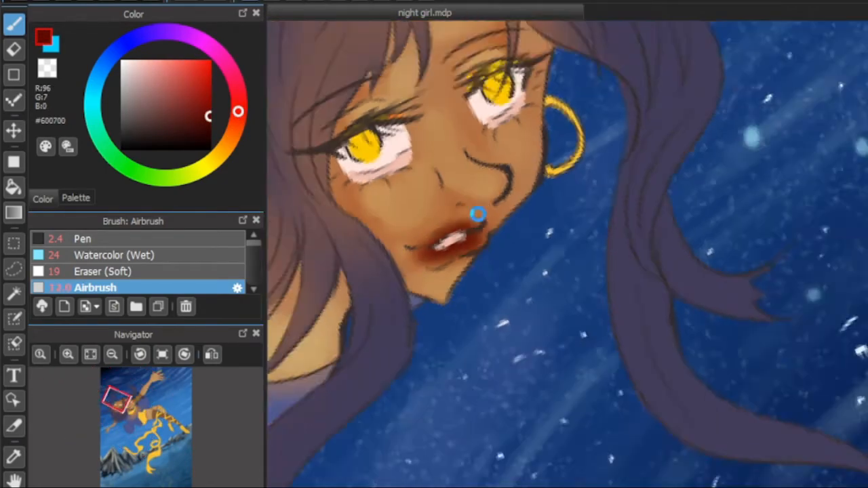
# Step: Softly shade the face, hair and outstretched arm with Pen, Airbrush and Watercolor (Wet)
pyautogui.click(83, 239)
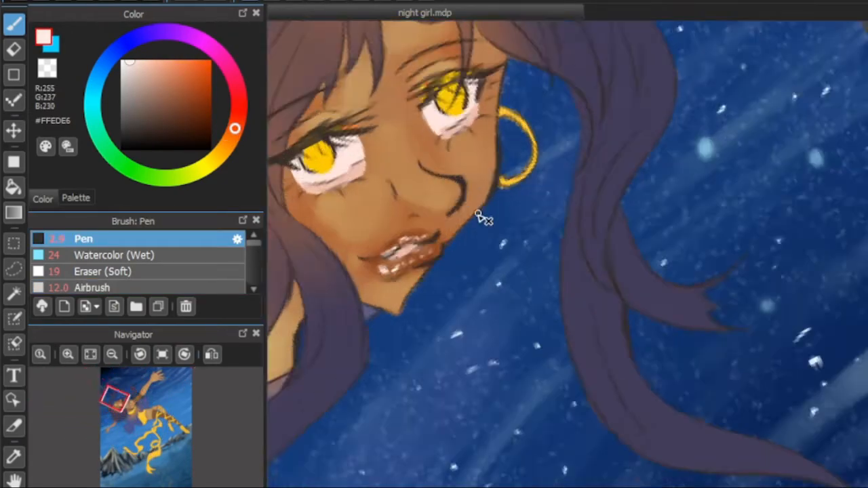
pyautogui.click(114, 255)
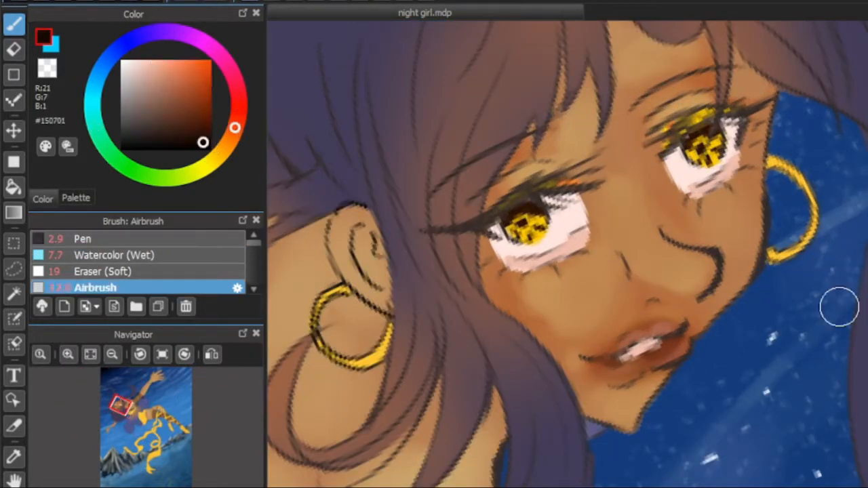
pyautogui.click(81, 239)
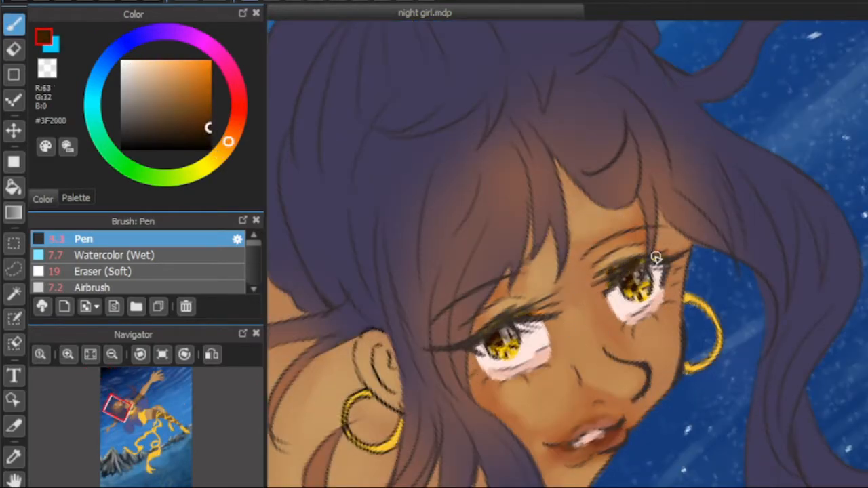
pyautogui.click(95, 286)
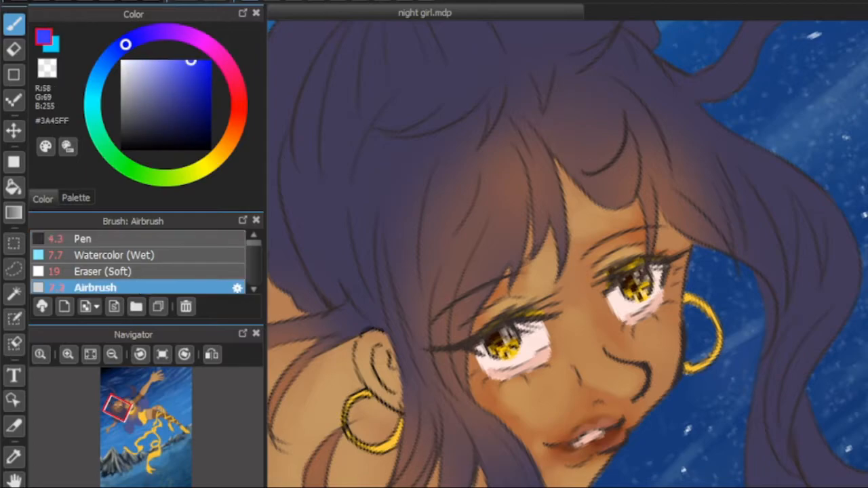
pyautogui.click(82, 238)
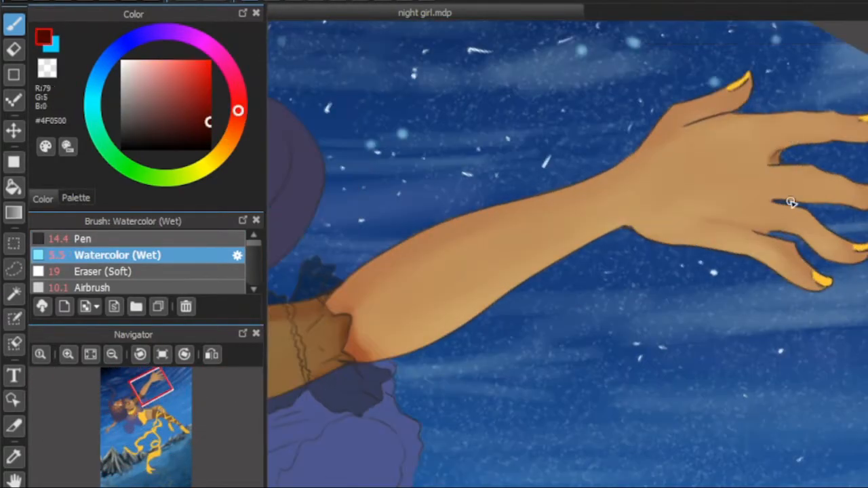
# Step: Rotate the canvas with the Navigator slider, then reset it upright and fit it to the window
pyautogui.click(168, 83)
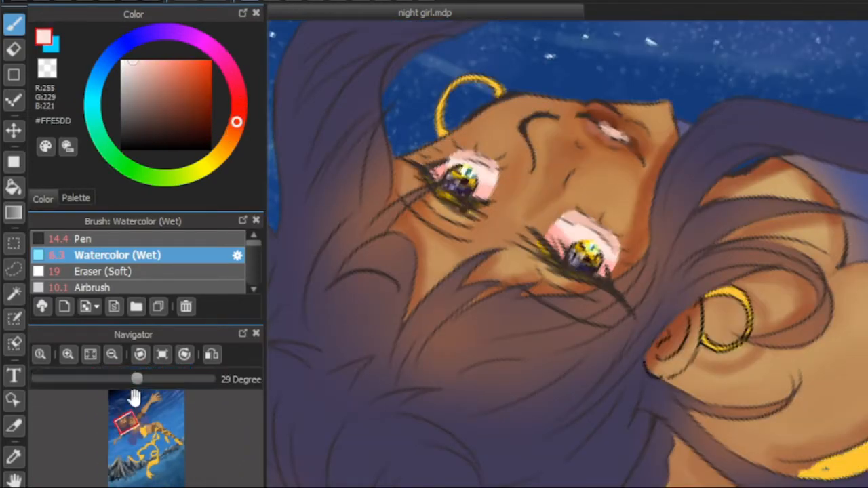
pyautogui.click(140, 354)
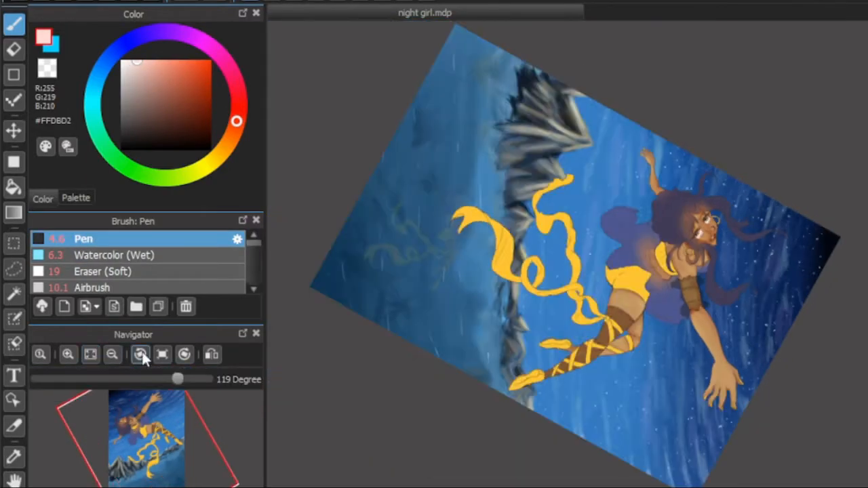
pyautogui.click(162, 355)
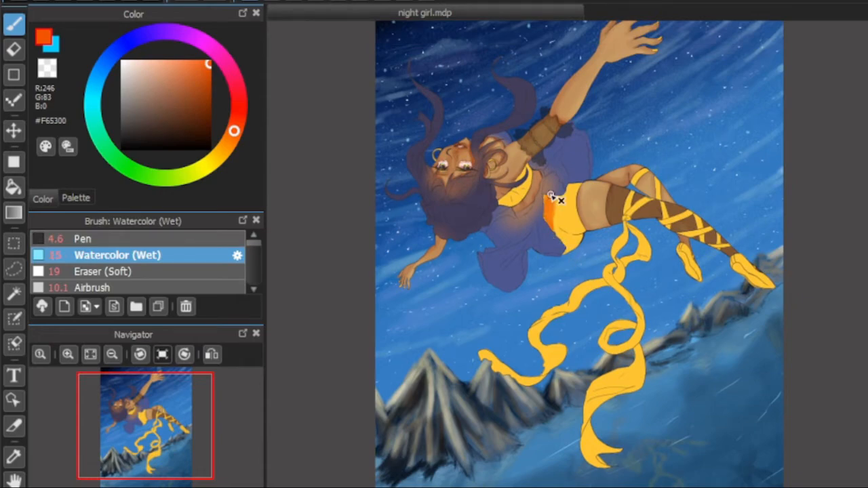
# Step: Paint orange glow over the top, shorts and ribbons, then magic-wand select the armband and stockings
pyautogui.moveTo(553, 197); pyautogui.dragTo(610, 329)
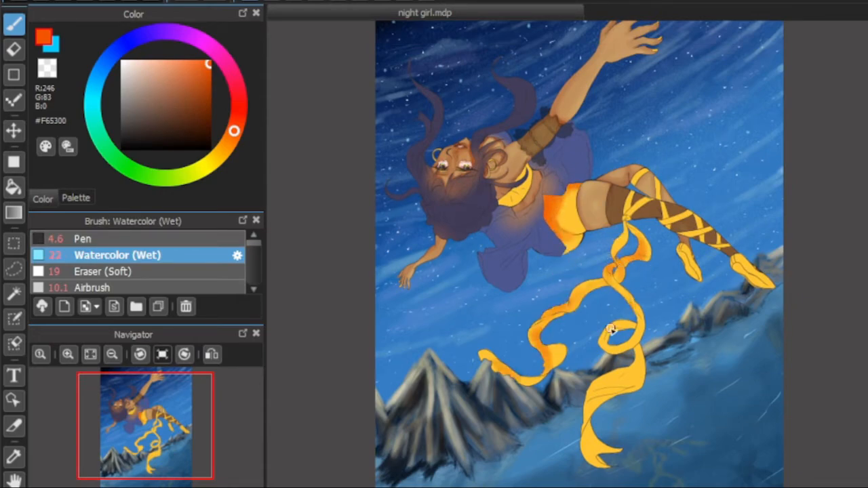
pyautogui.moveTo(610, 329); pyautogui.dragTo(719, 253)
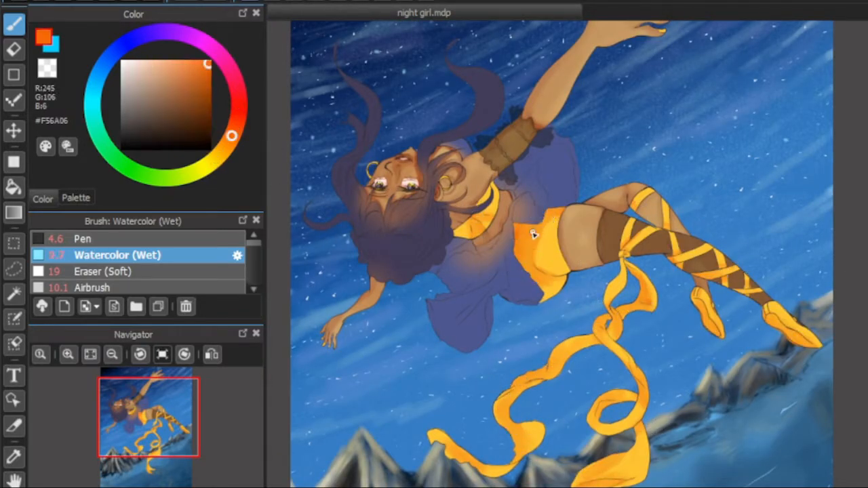
pyautogui.click(220, 154)
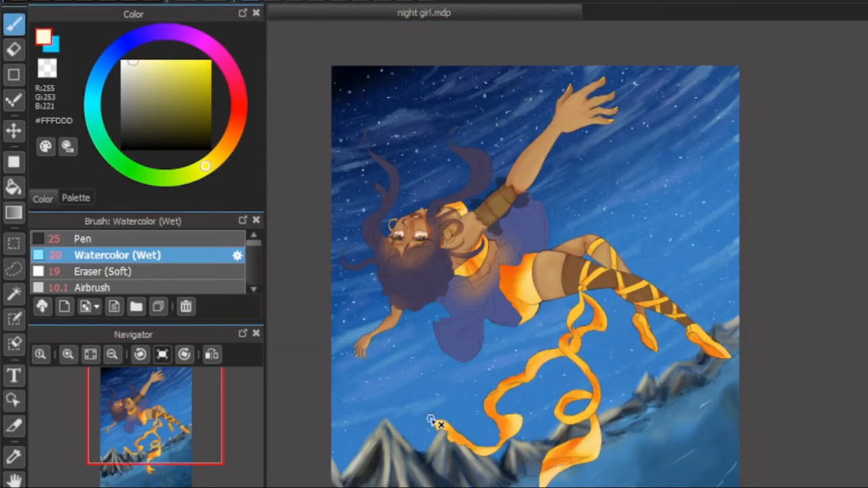
pyautogui.click(213, 354)
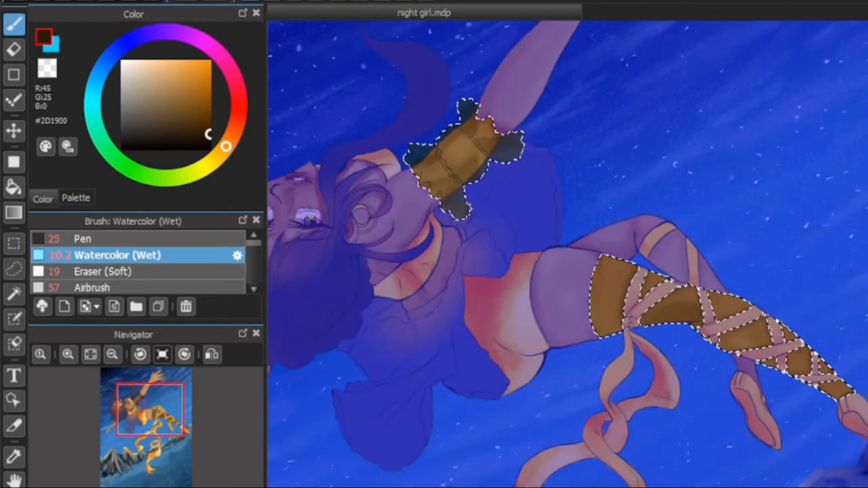
# Step: Darken the selected armband and stockings to deeper brown and crisp up their edges
pyautogui.click(95, 288)
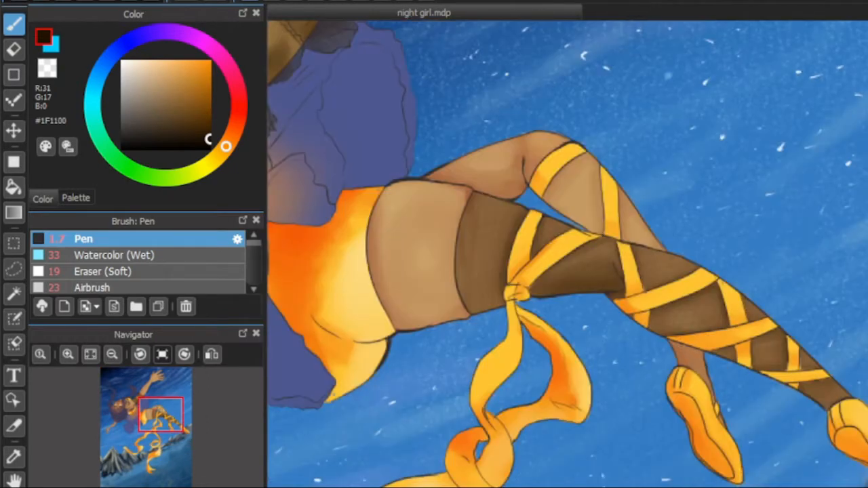
pyautogui.click(117, 254)
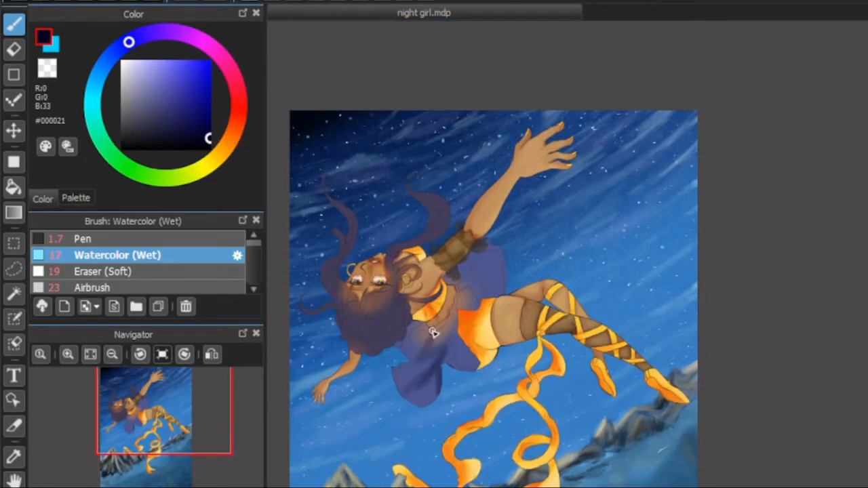
# Step: Pick purple from the colour wheel and shade the skirt folds with Watercolor (Wet)
pyautogui.click(162, 98)
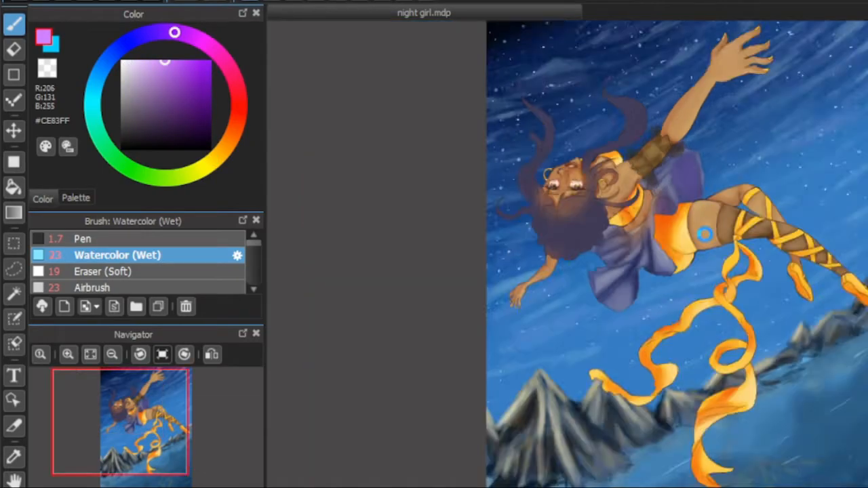
pyautogui.click(94, 288)
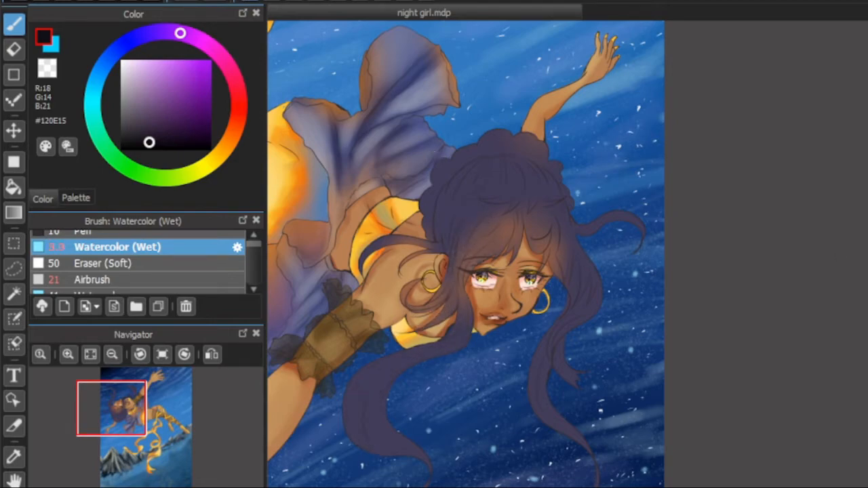
# Step: Add soft highlights to skirt and hair, then airbrush a violet tint over the background
pyautogui.click(13, 49)
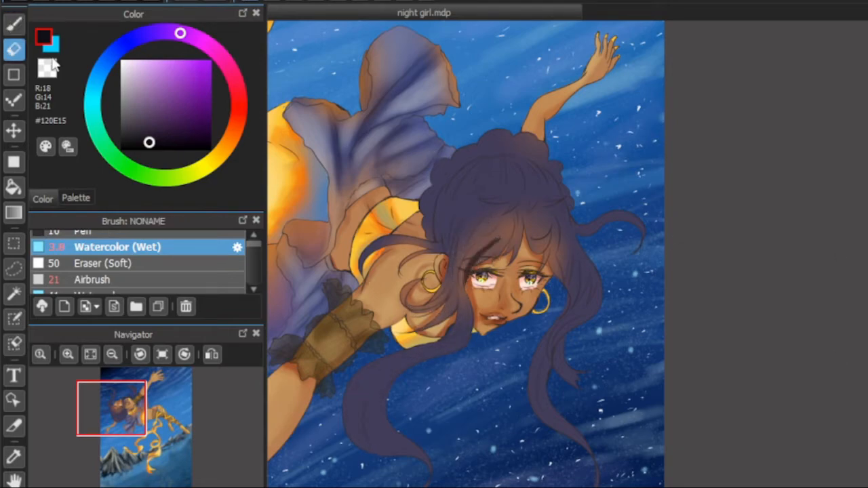
pyautogui.click(13, 24)
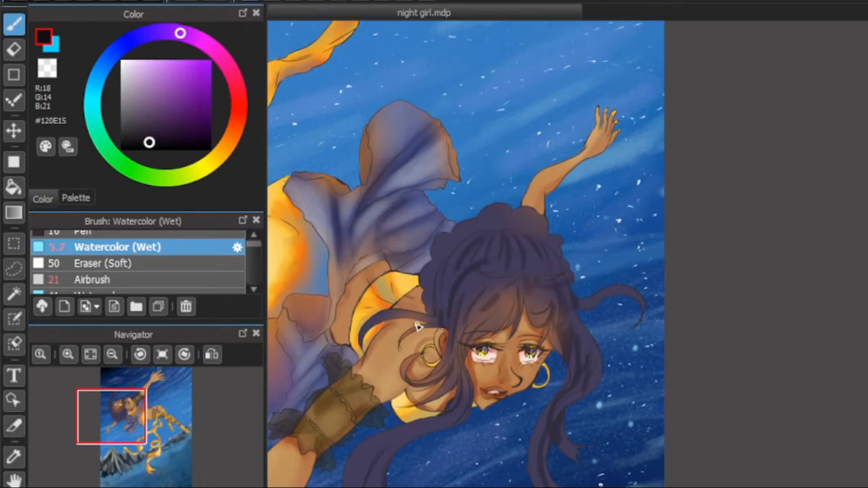
pyautogui.click(106, 263)
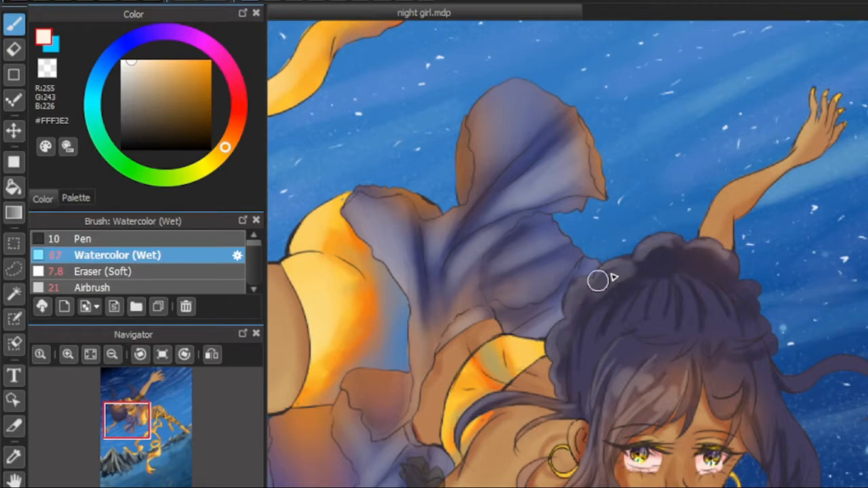
pyautogui.moveTo(597, 281); pyautogui.dragTo(671, 285)
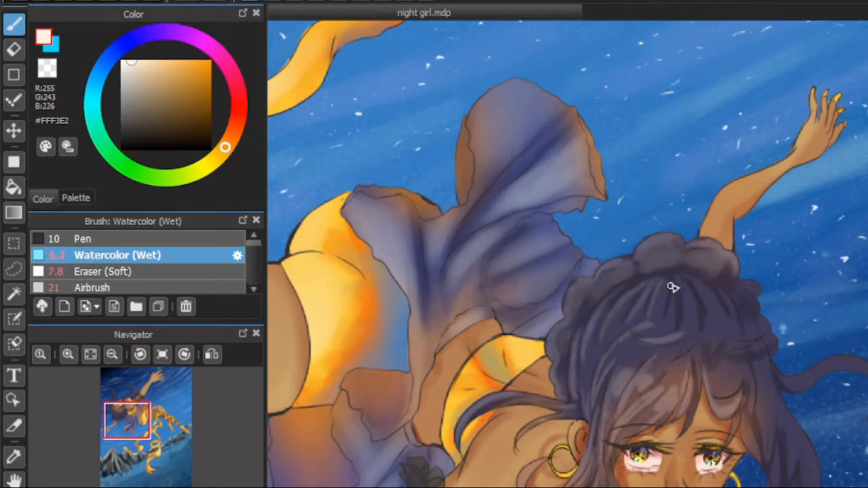
pyautogui.scroll(-3)
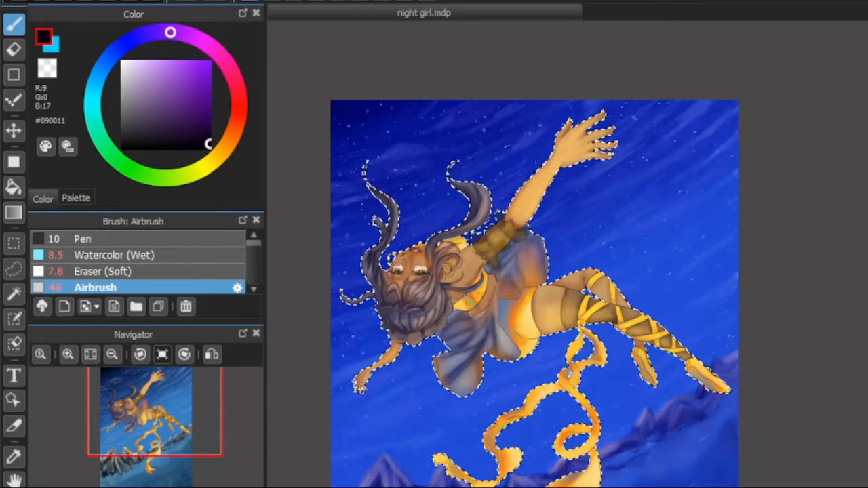
# Step: Paint a dark grey mountain range below the girl and darken the ground in deep blue
pyautogui.click(454, 329)
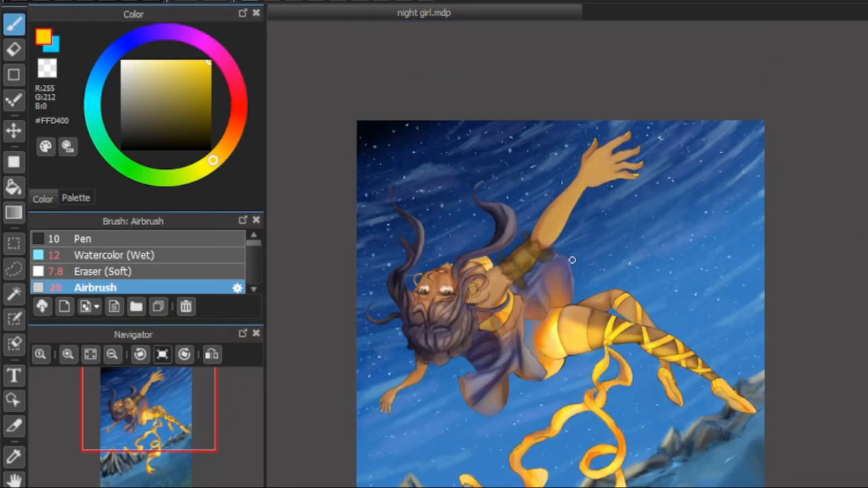
pyautogui.moveTo(572, 260); pyautogui.dragTo(507, 237)
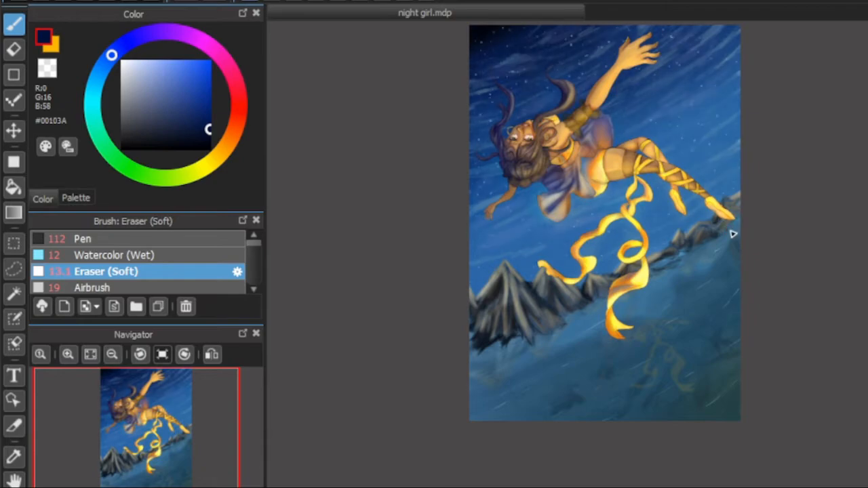
# Step: Highlight the mountain ridges with light cyan, orange and cream using Pen and Airbrush
pyautogui.click(83, 239)
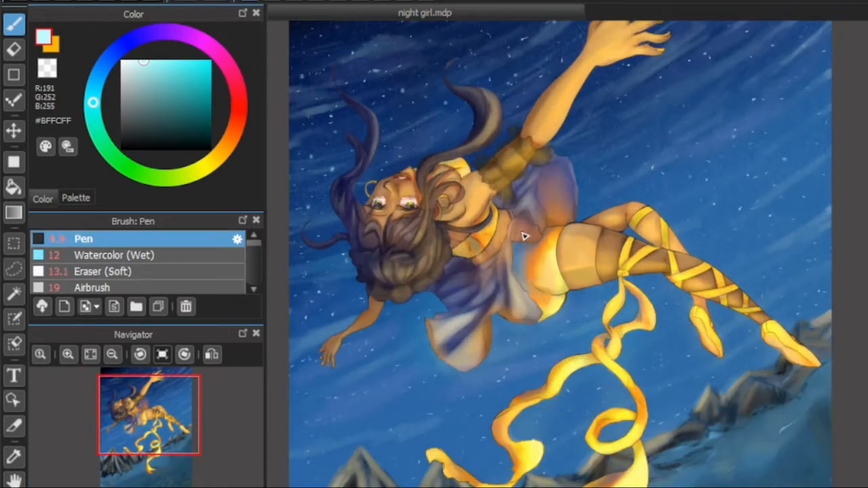
pyautogui.click(14, 130)
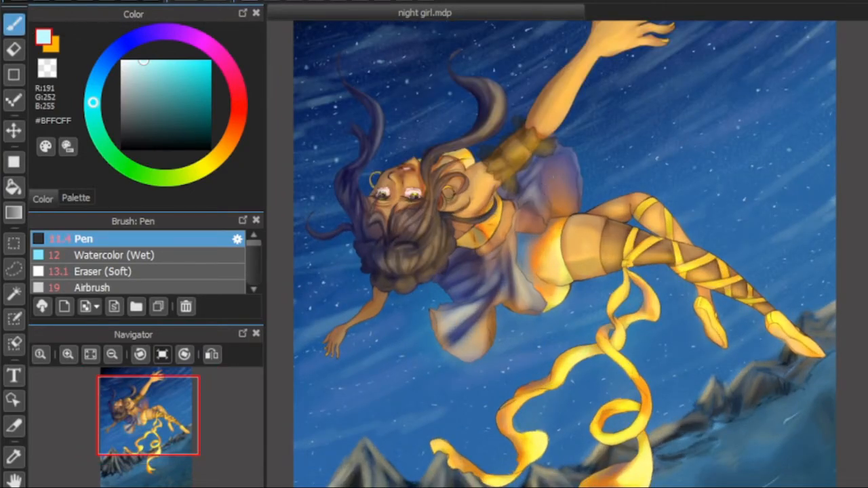
pyautogui.click(95, 287)
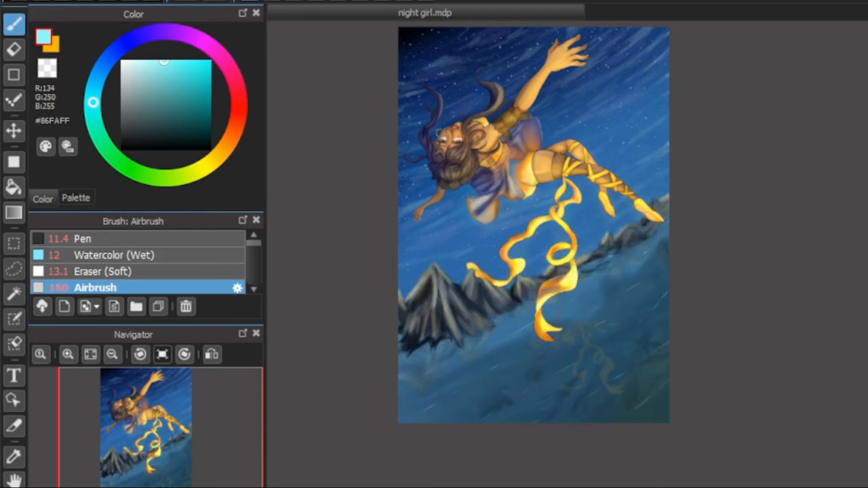
pyautogui.click(81, 239)
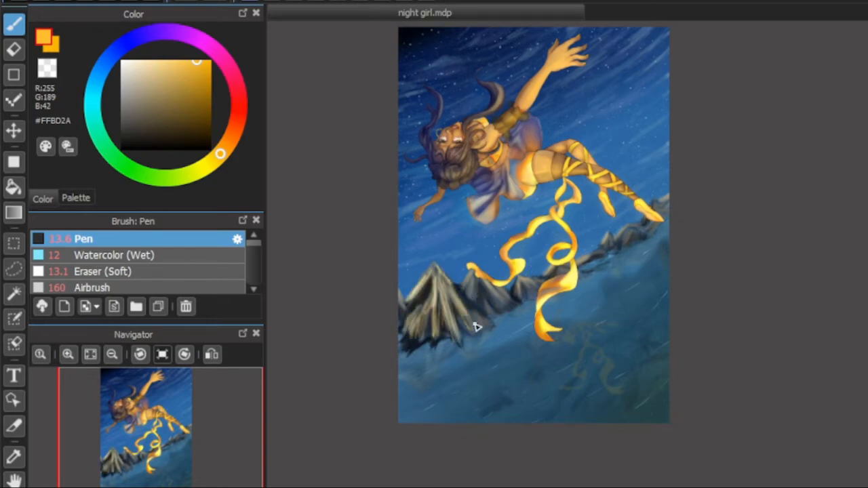
pyautogui.click(14, 49)
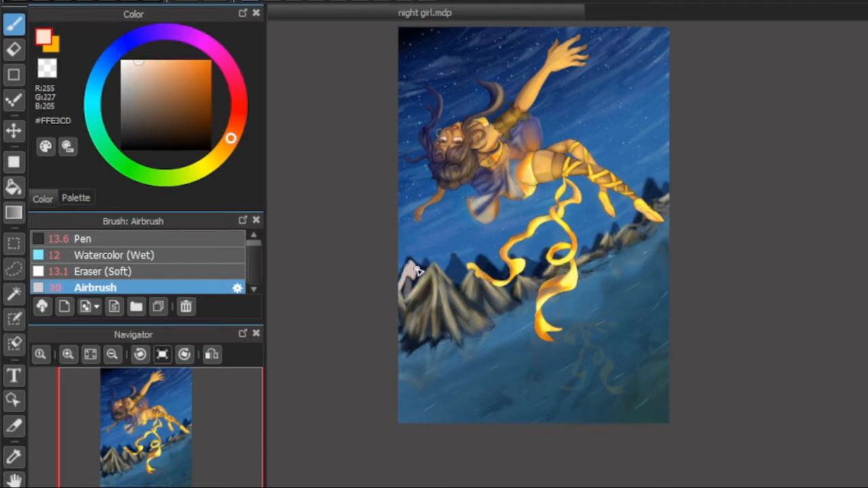
pyautogui.click(217, 157)
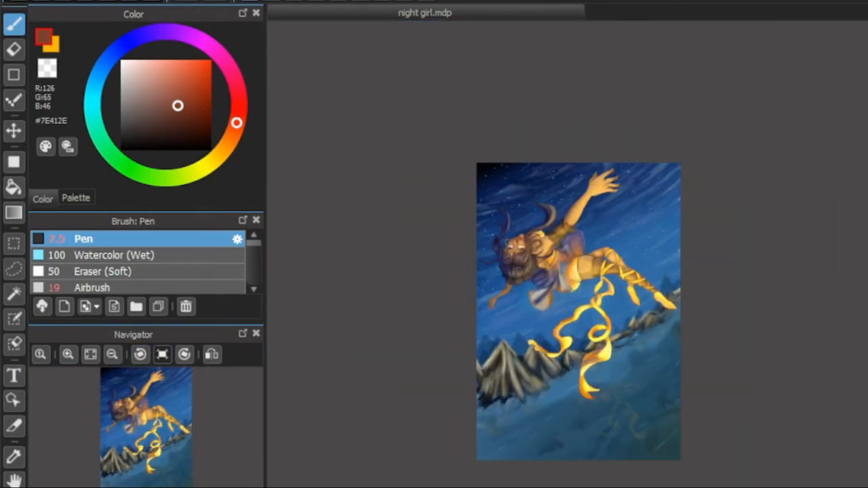
# Step: Airbrush golden yellow glow over the mountain peaks and a warm haze across the upper-right sky
pyautogui.click(117, 255)
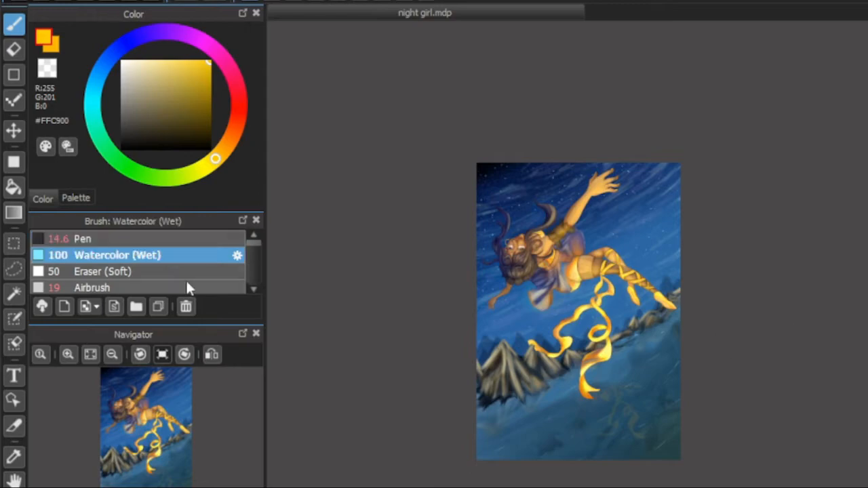
pyautogui.click(95, 287)
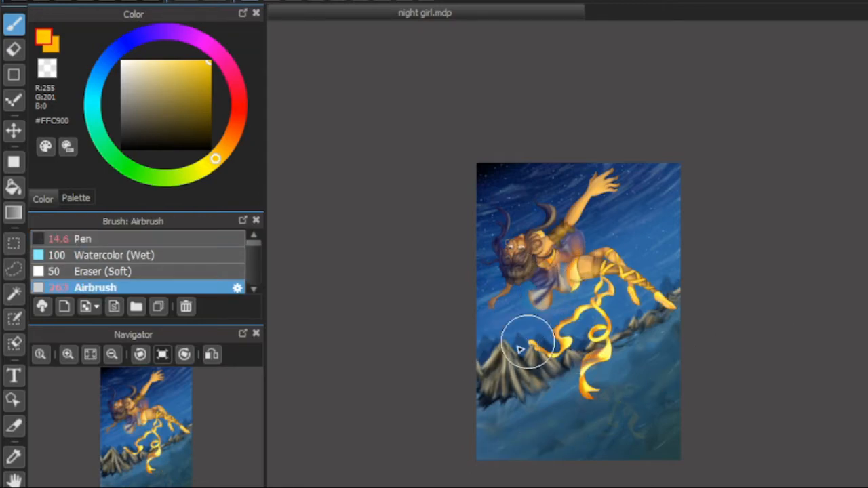
pyautogui.click(106, 272)
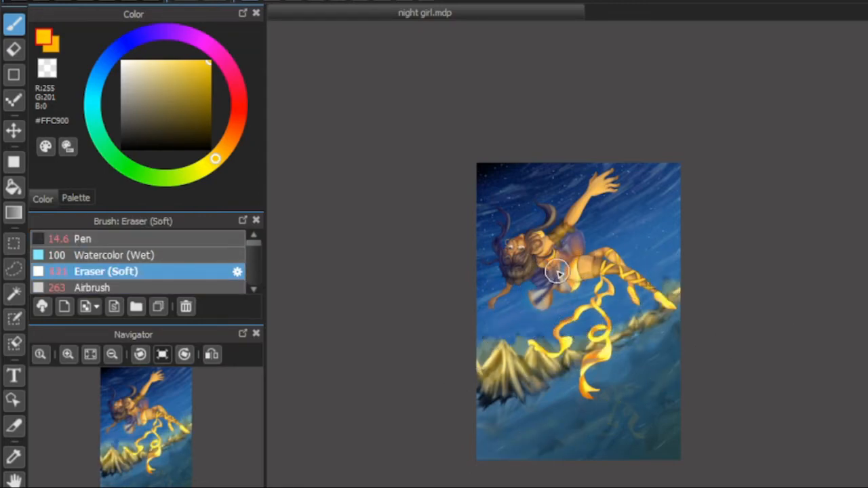
pyautogui.click(95, 287)
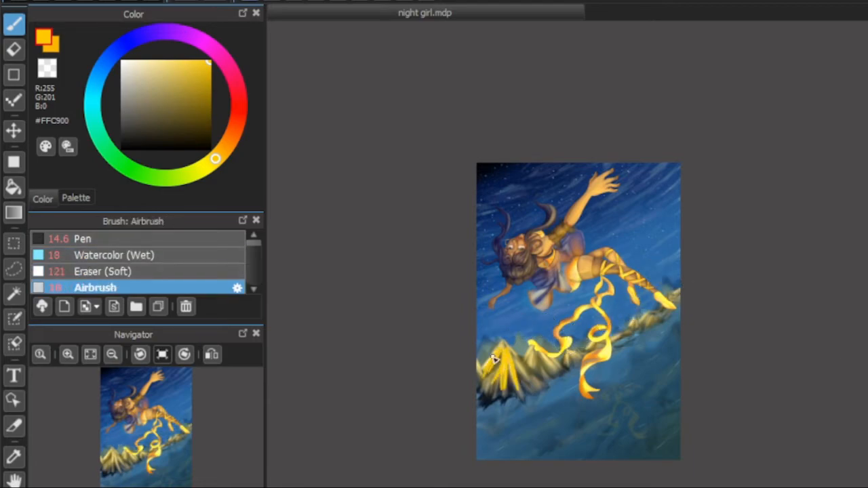
pyautogui.moveTo(489, 367); pyautogui.dragTo(485, 455)
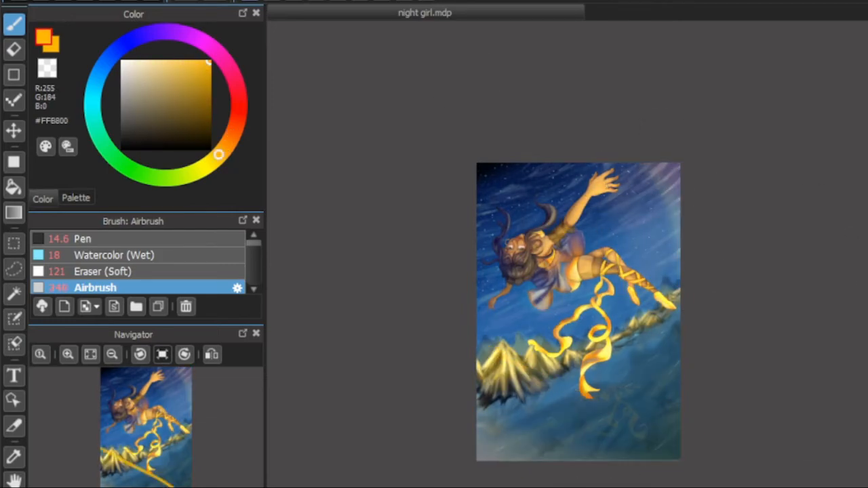
pyautogui.moveTo(662, 172); pyautogui.dragTo(661, 448)
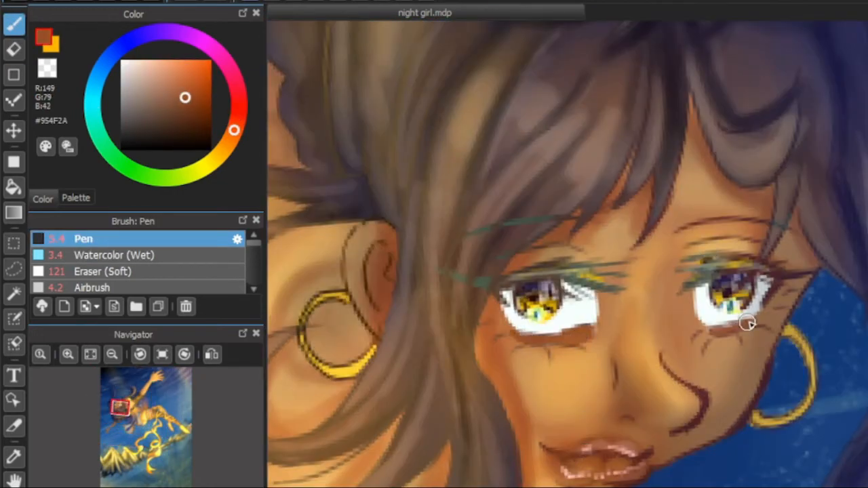
# Step: Detail the glowing yellow irises with brown using the Pen brush
pyautogui.click(114, 255)
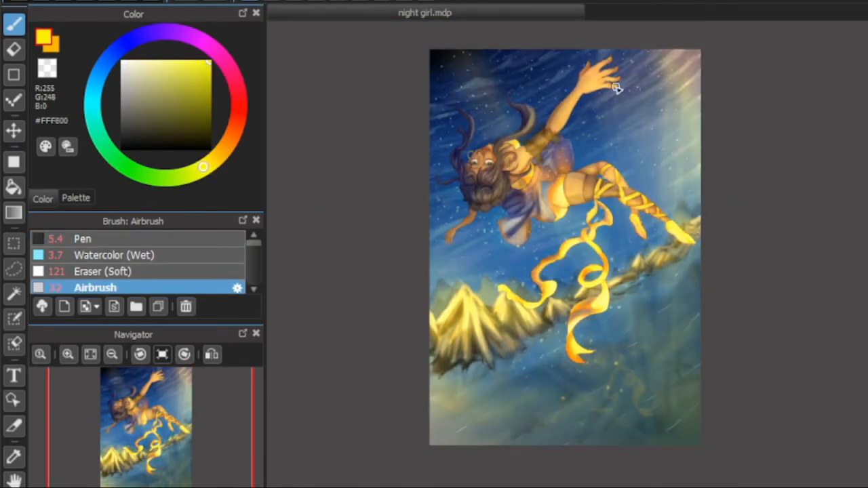
# Step: Tint the sky light rays red, cyan, purple and orange, then view the watermarked PNG copies
pyautogui.click(14, 75)
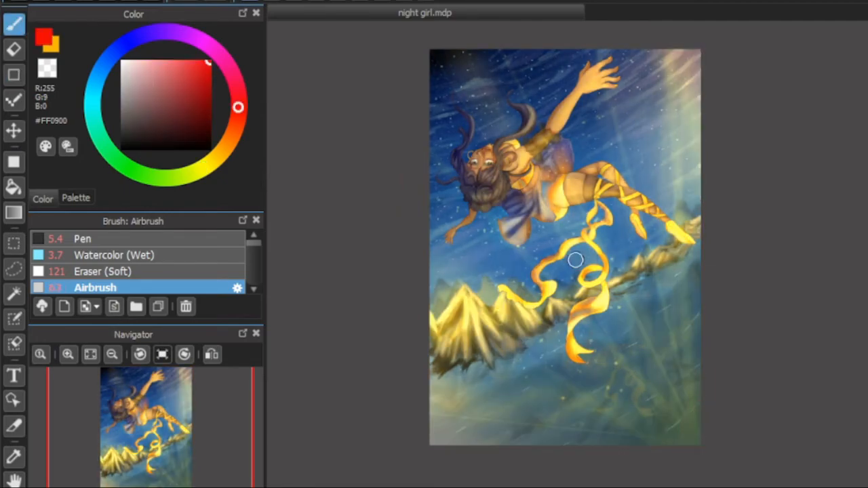
pyautogui.click(117, 254)
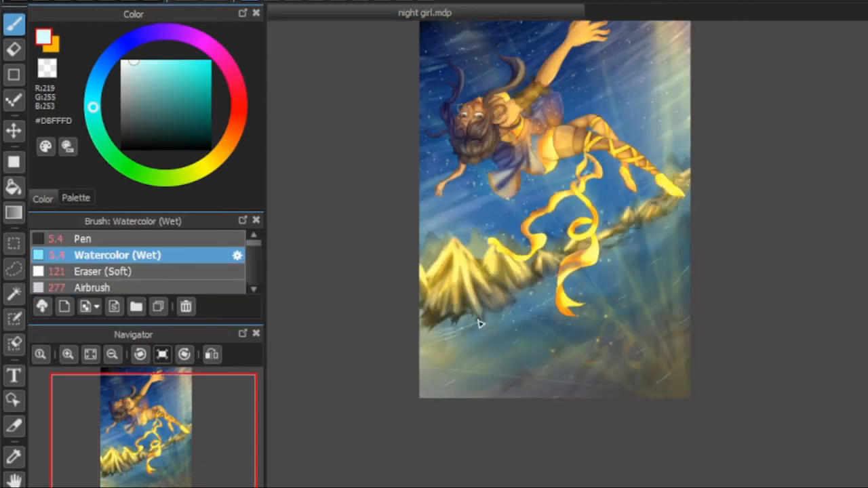
pyautogui.click(95, 240)
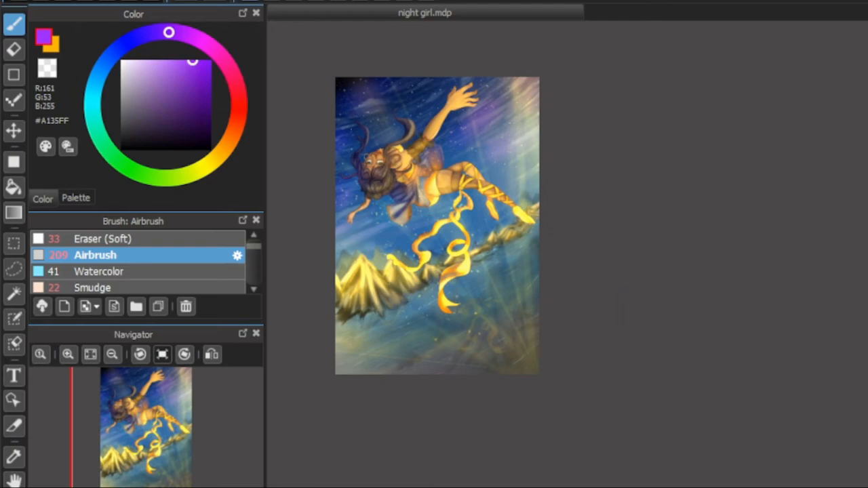
pyautogui.click(14, 376)
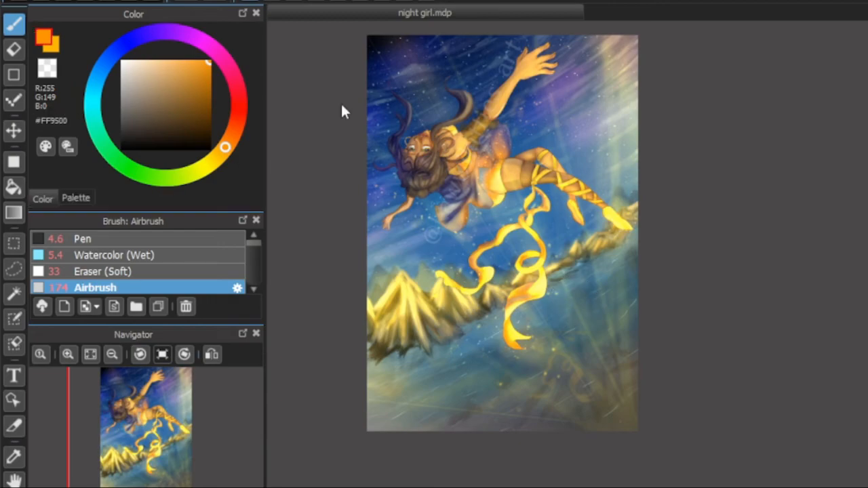
pyautogui.click(582, 14)
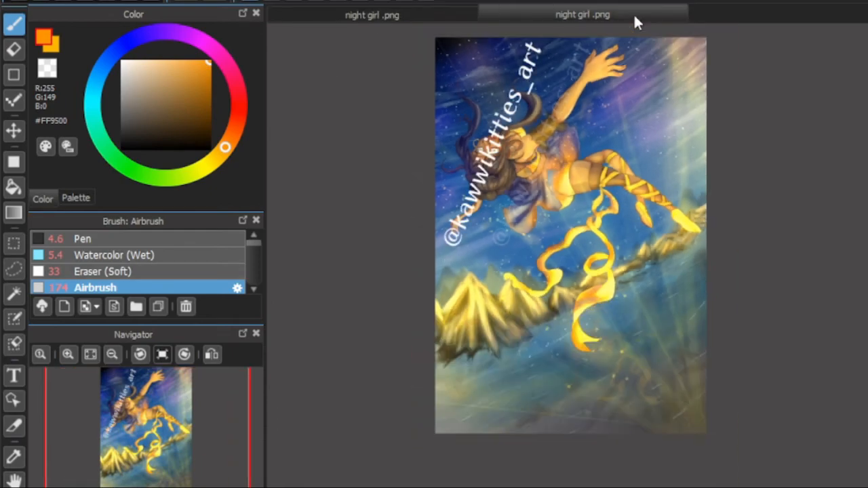
pyautogui.click(14, 131)
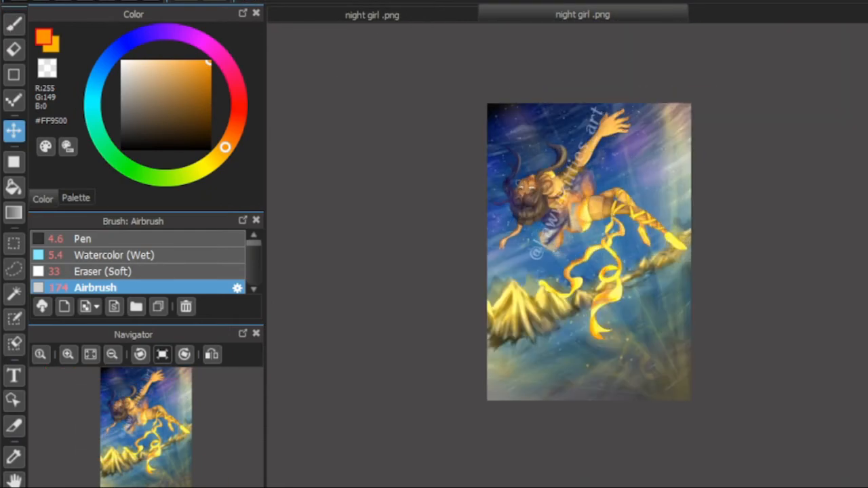